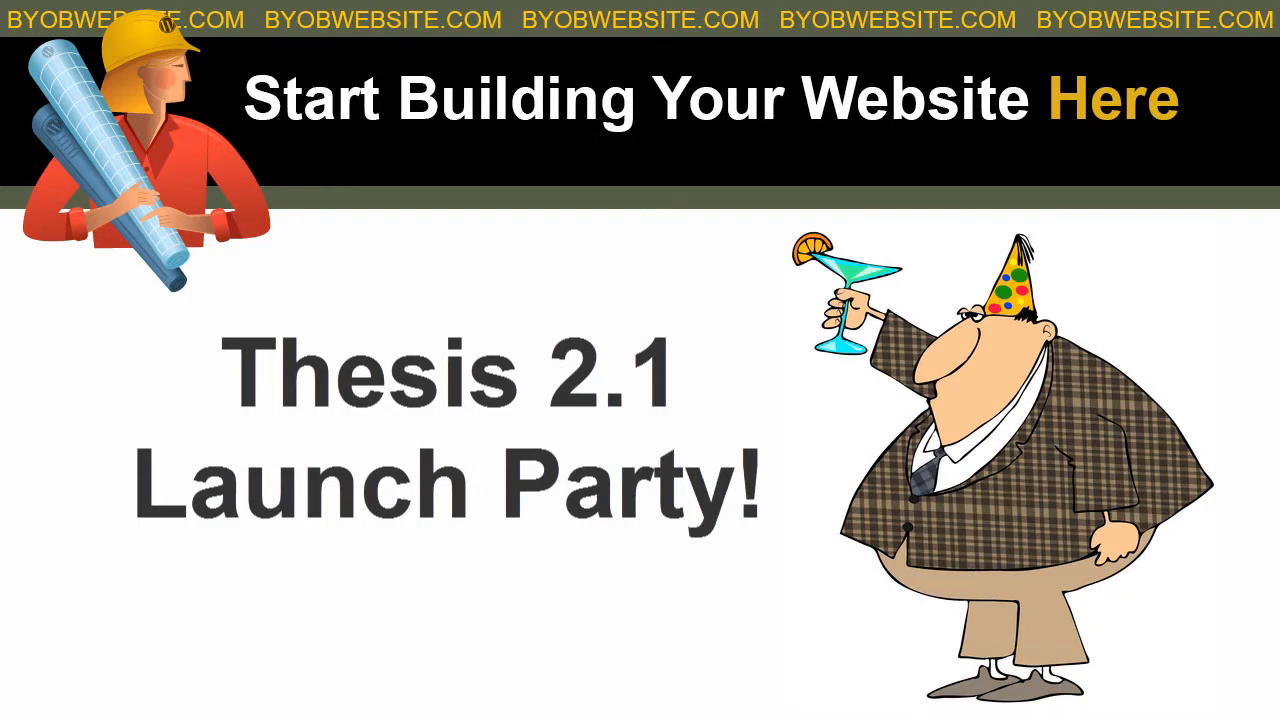
# Step: Go to Thesis Home via the WordPress sidebar, showing the What's New in Version 2.1 overview
pyautogui.click(540, 12)
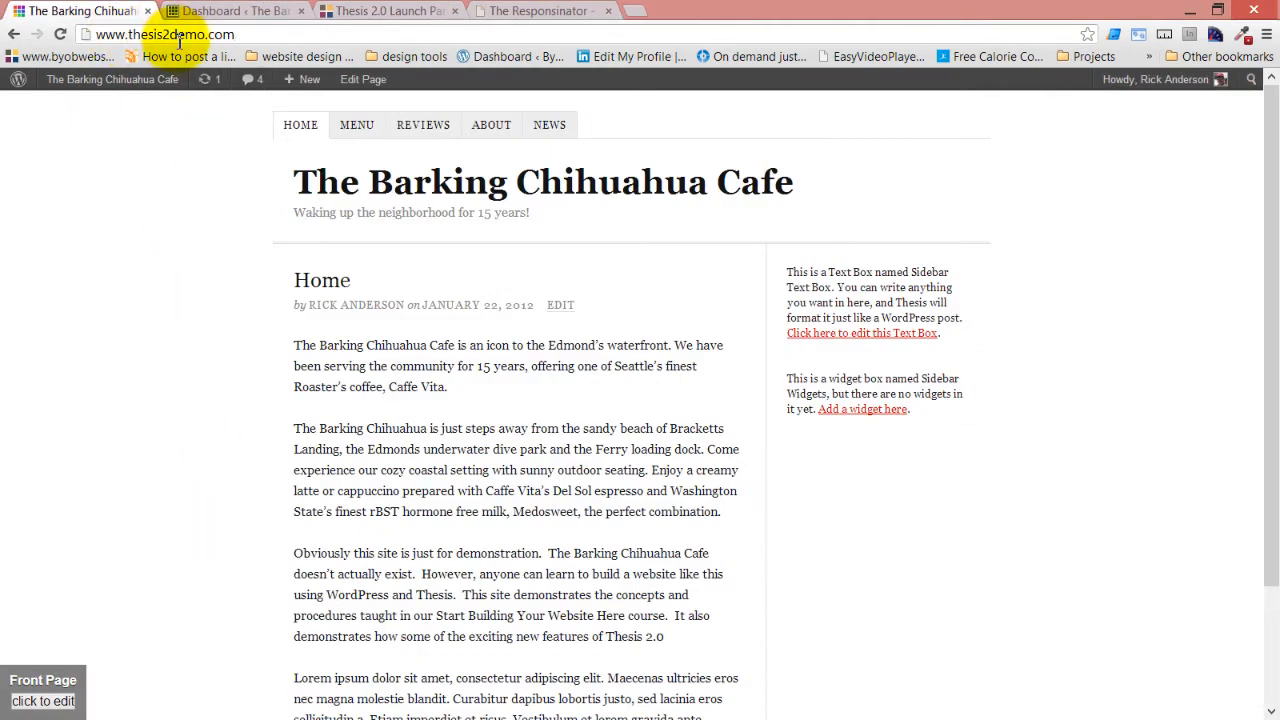
pyautogui.moveTo(216, 248)
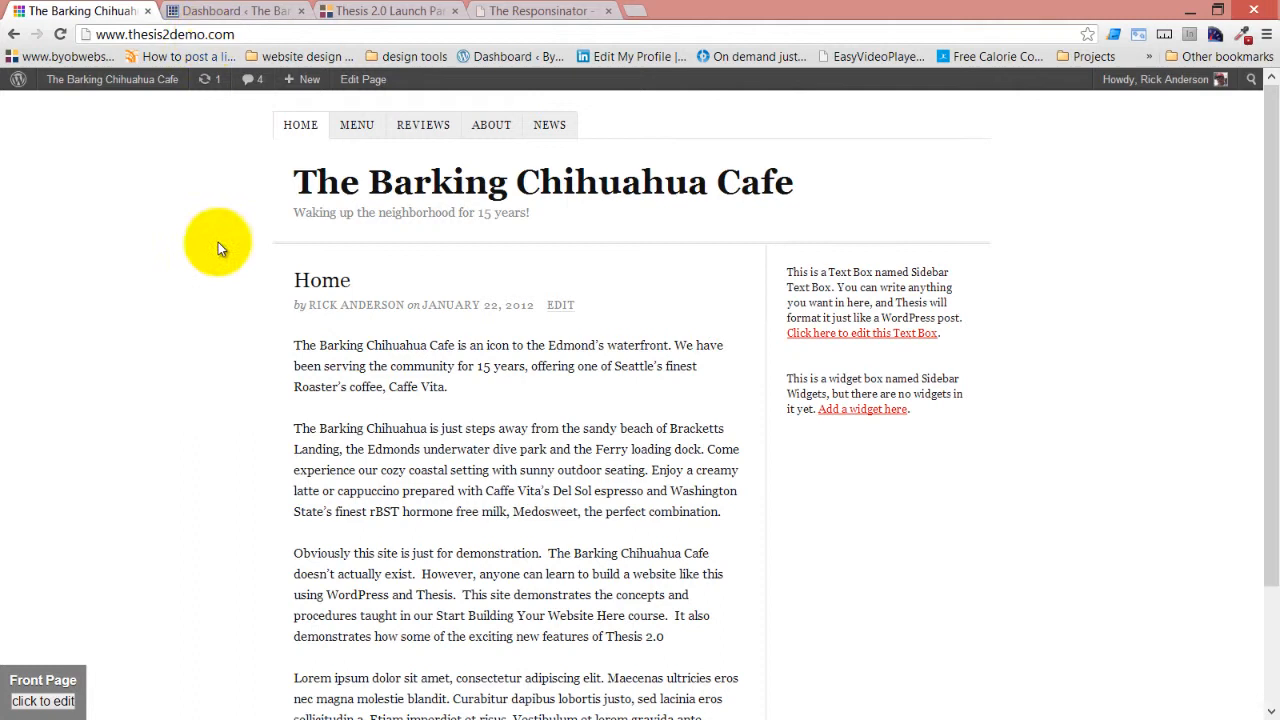
pyautogui.scroll(-3)
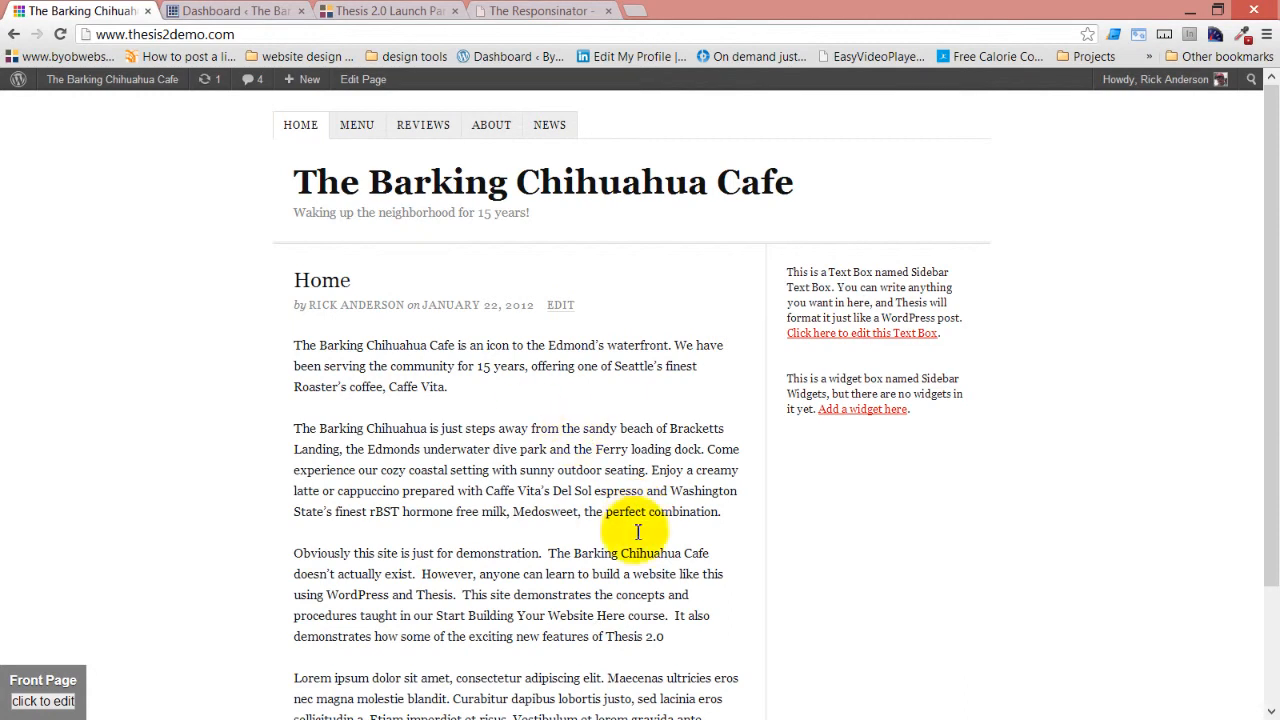
pyautogui.click(236, 12)
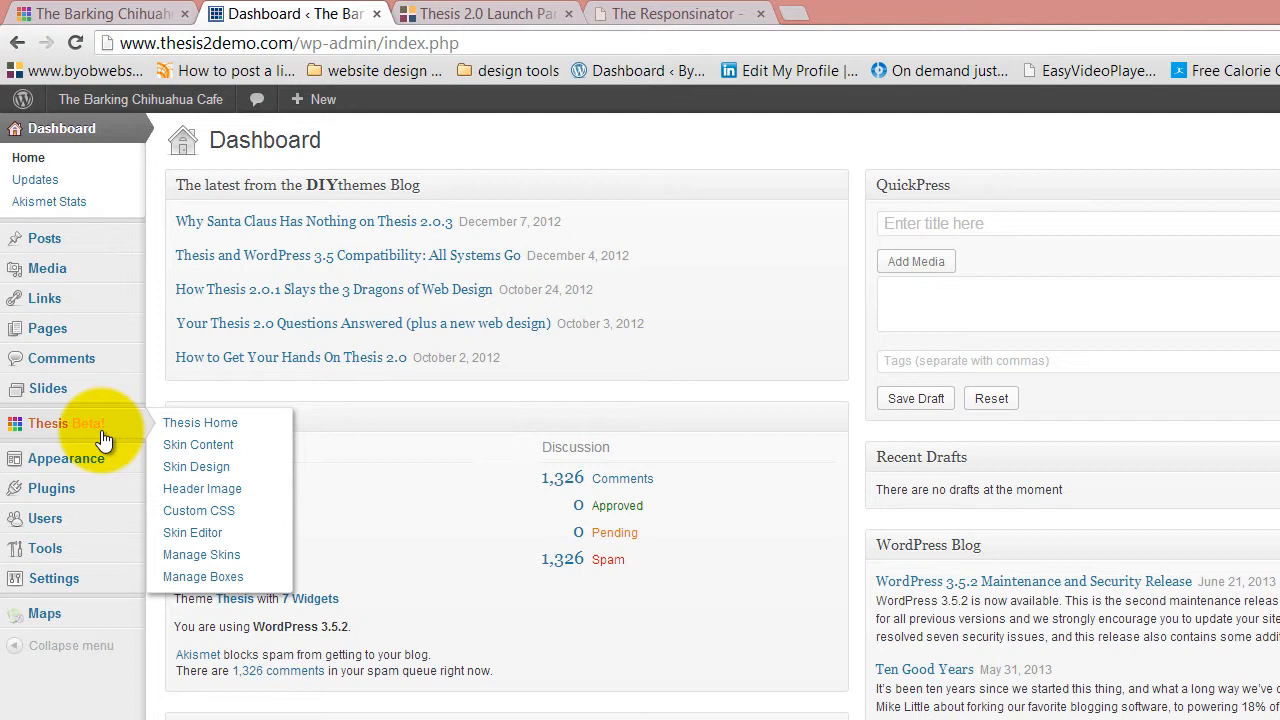
pyautogui.moveTo(78, 432)
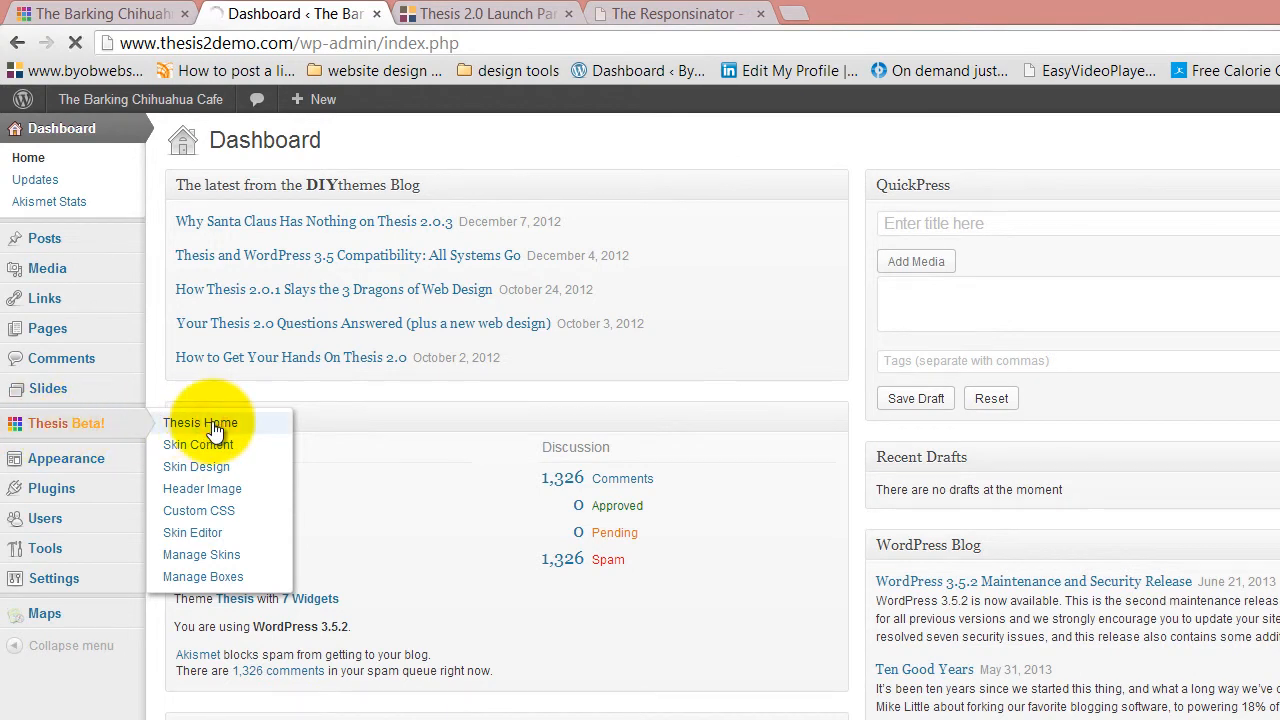
pyautogui.click(200, 422)
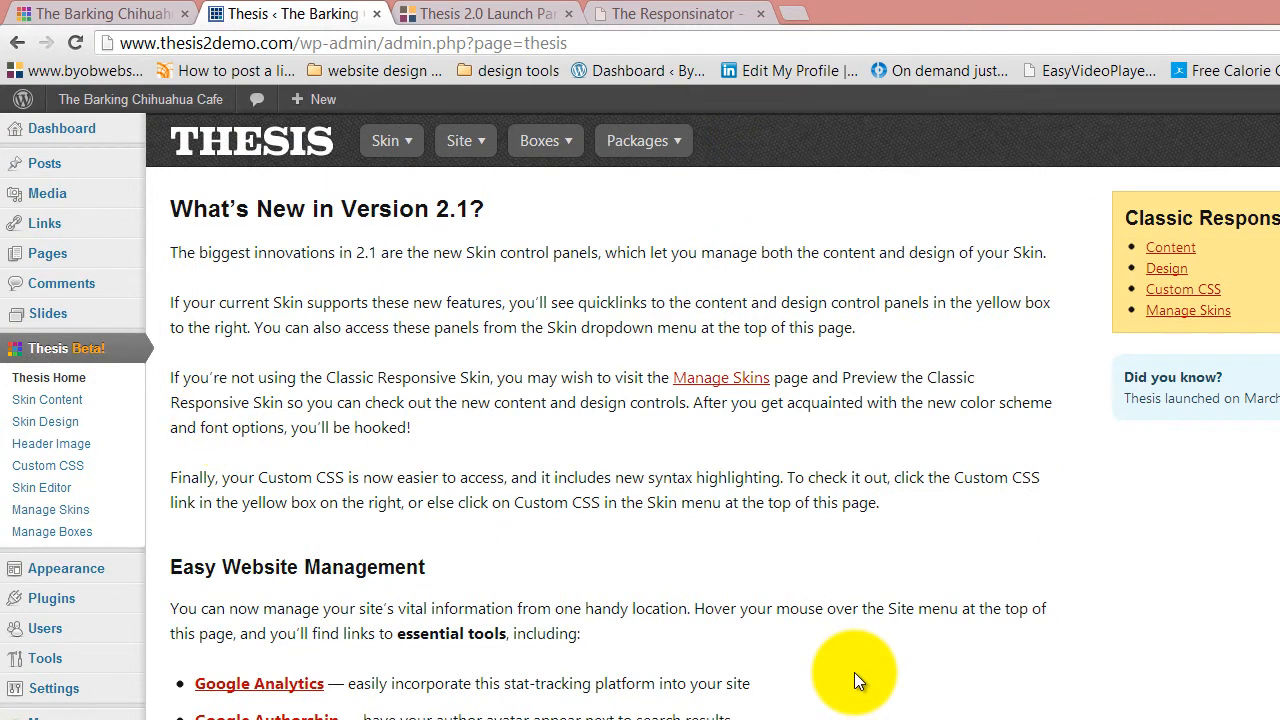
pyautogui.moveTo(644, 644)
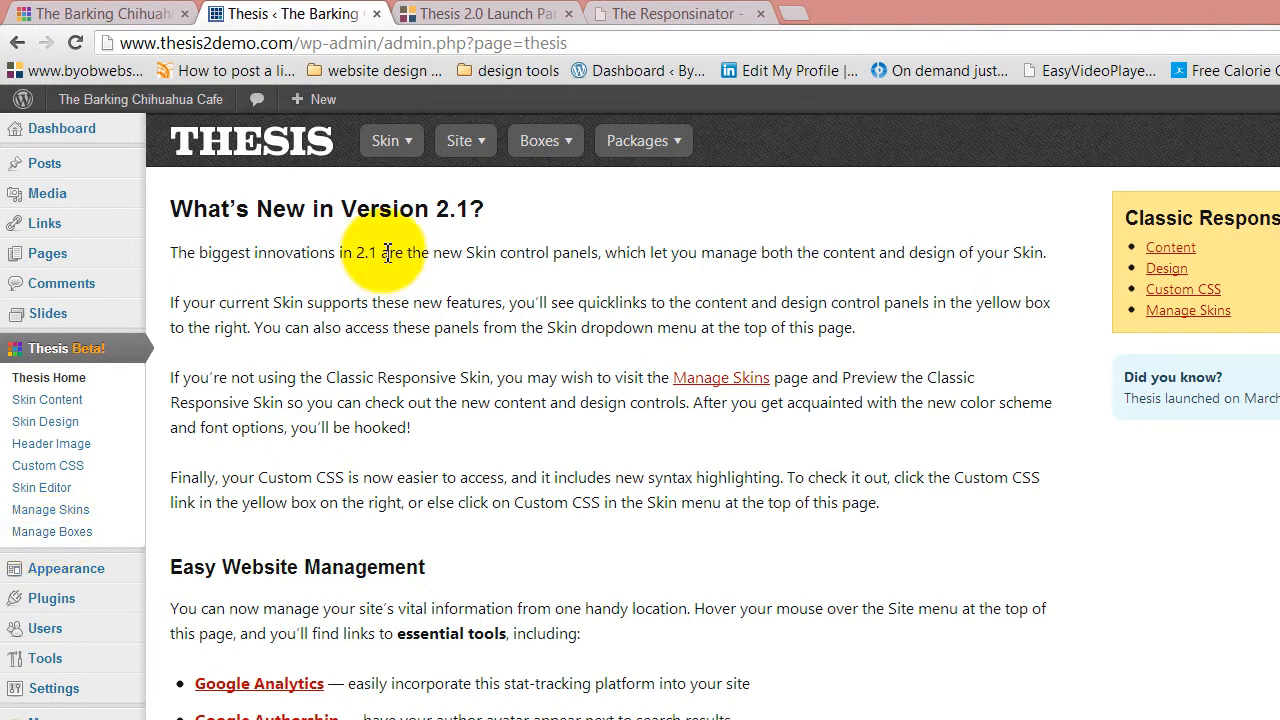
pyautogui.click(464, 140)
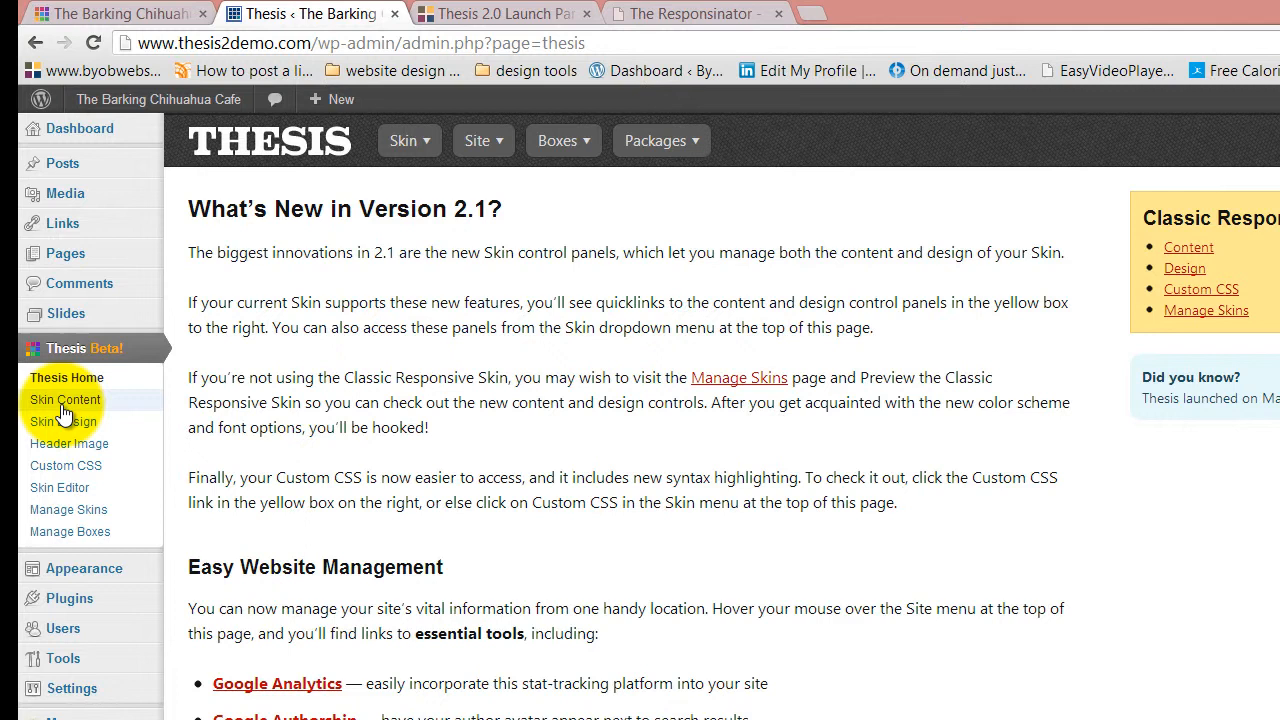
pyautogui.moveTo(90, 532)
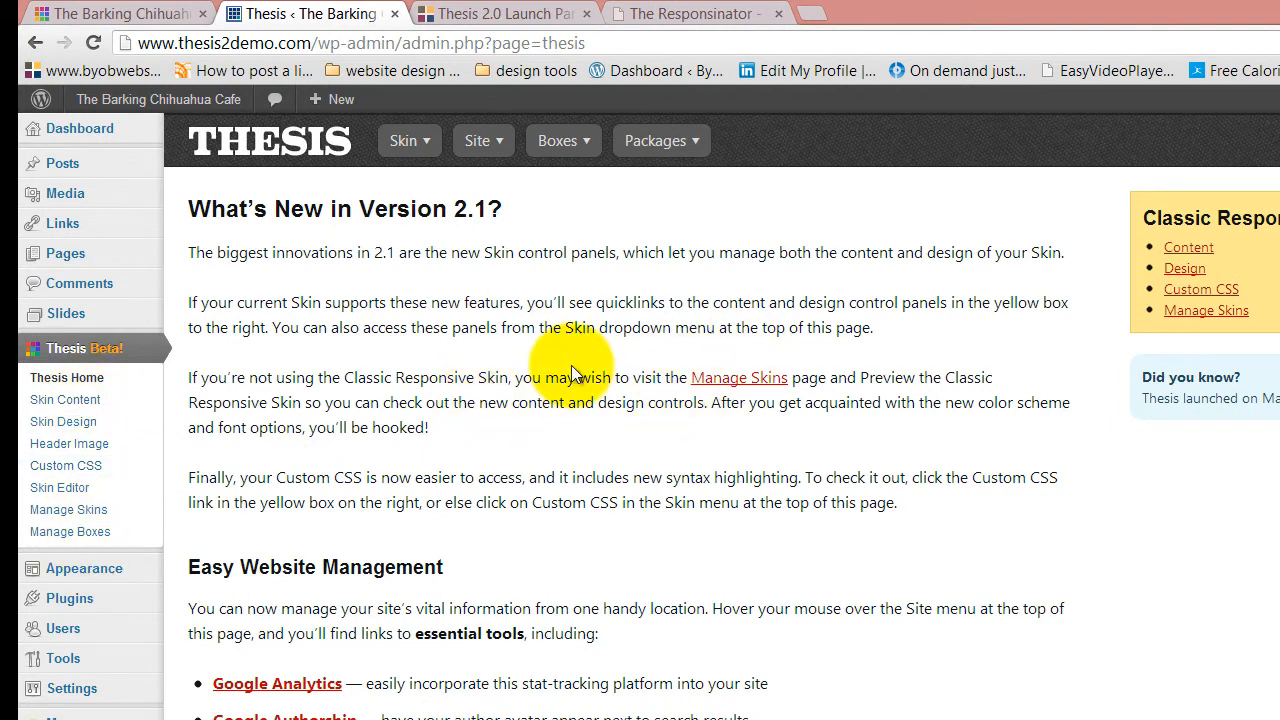
pyautogui.scroll(-3)
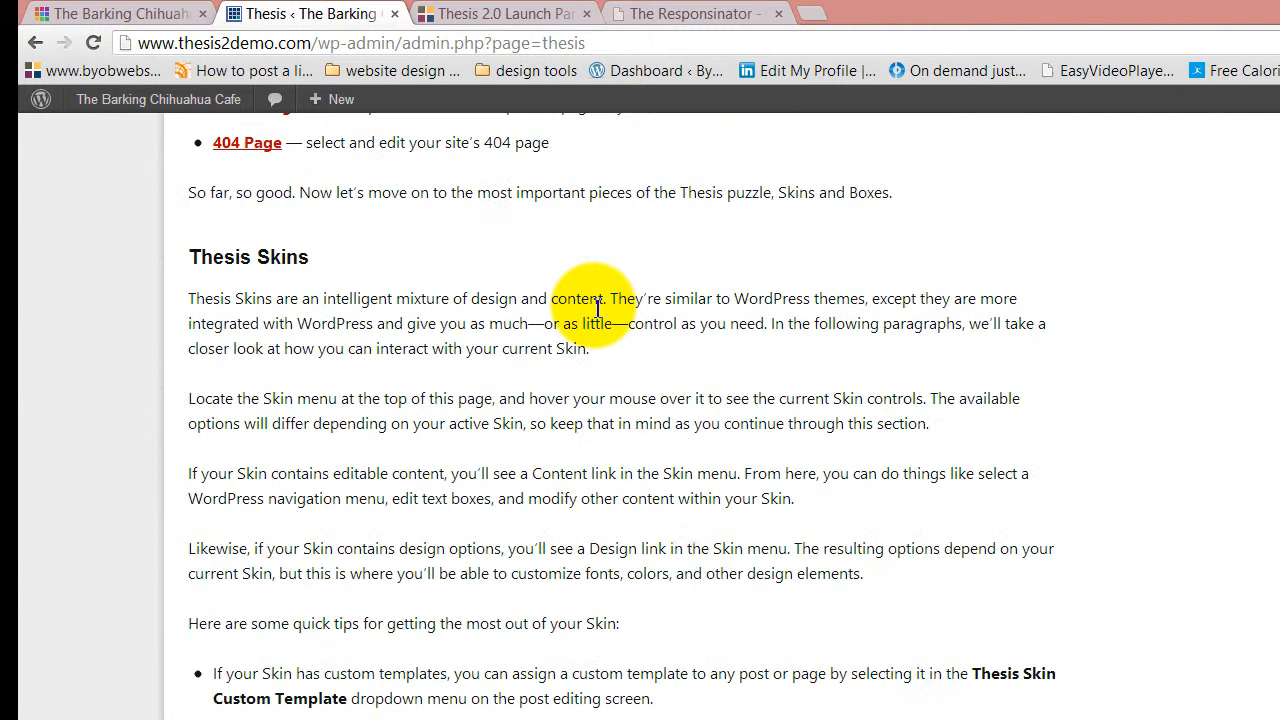
pyautogui.scroll(-3)
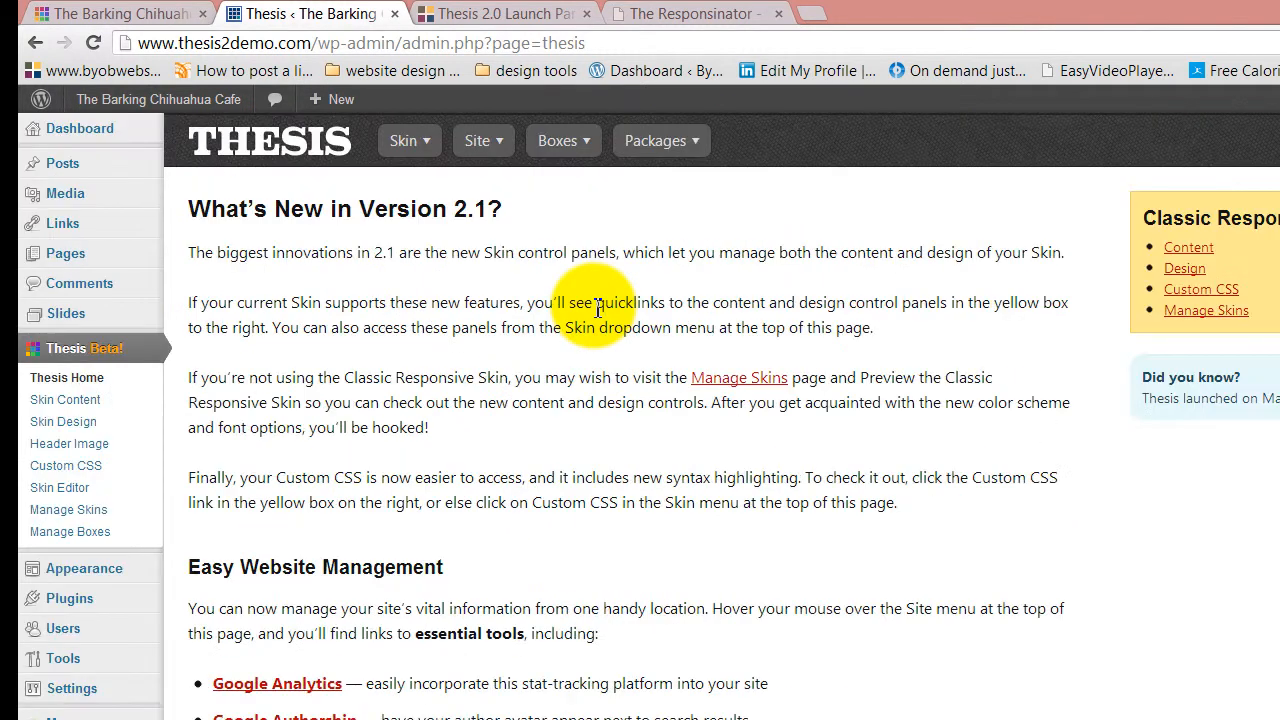
pyautogui.scroll(-3)
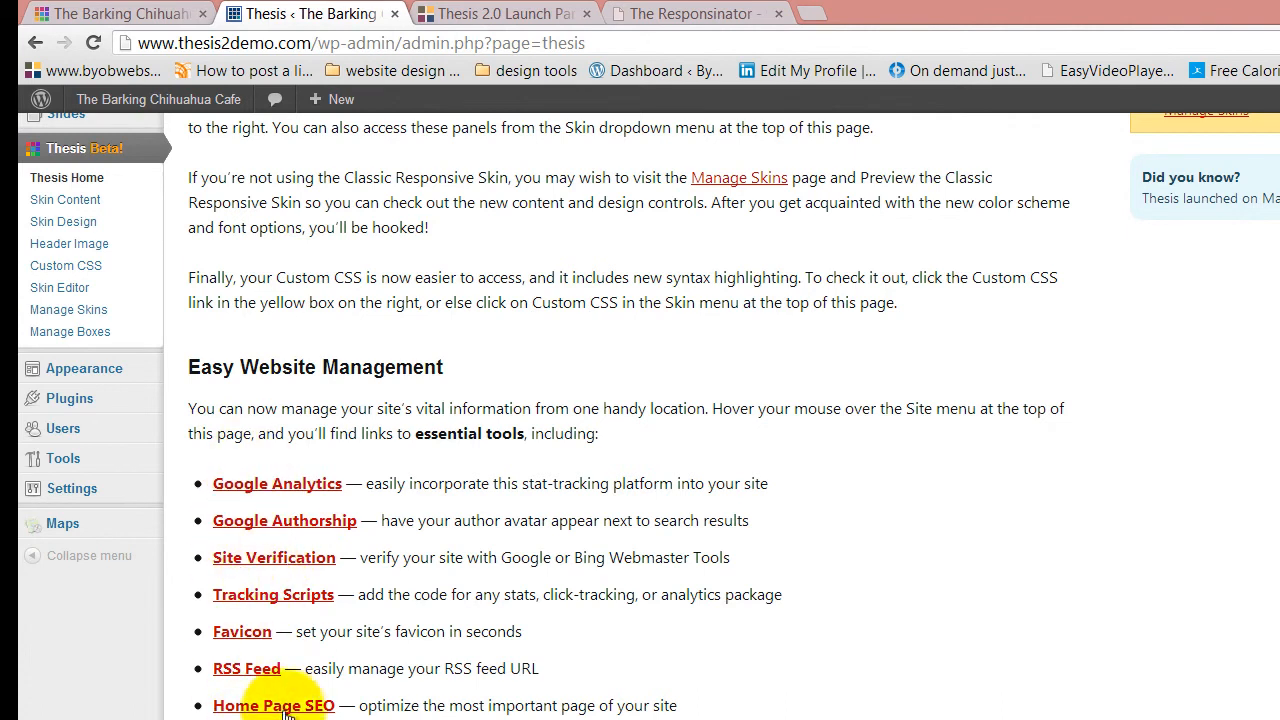
pyautogui.moveTo(672, 652)
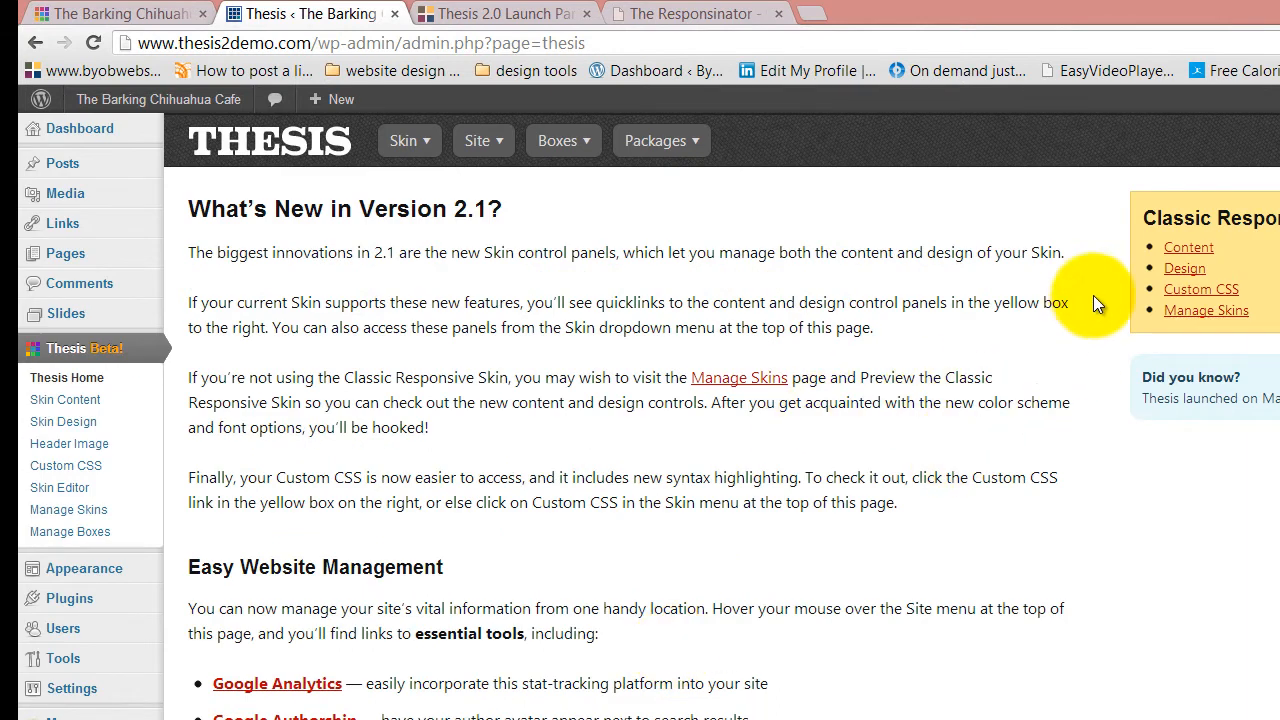
pyautogui.moveTo(1204, 310)
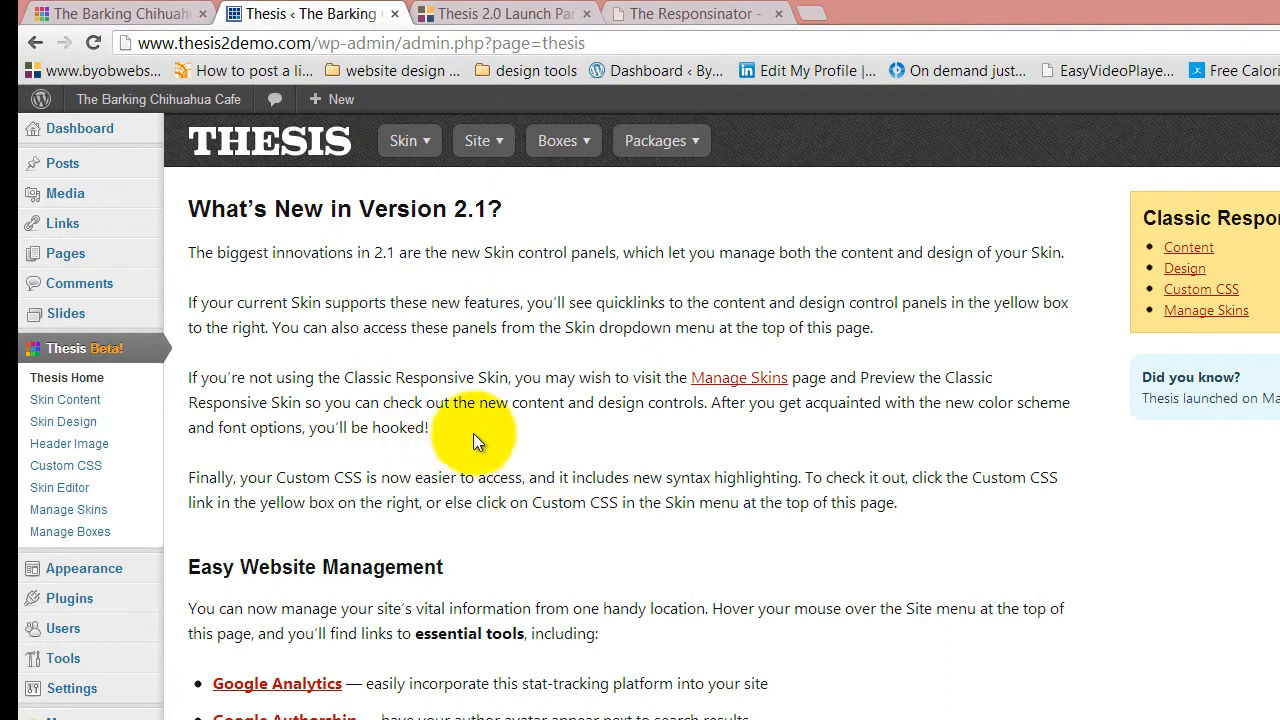
pyautogui.moveTo(370, 190)
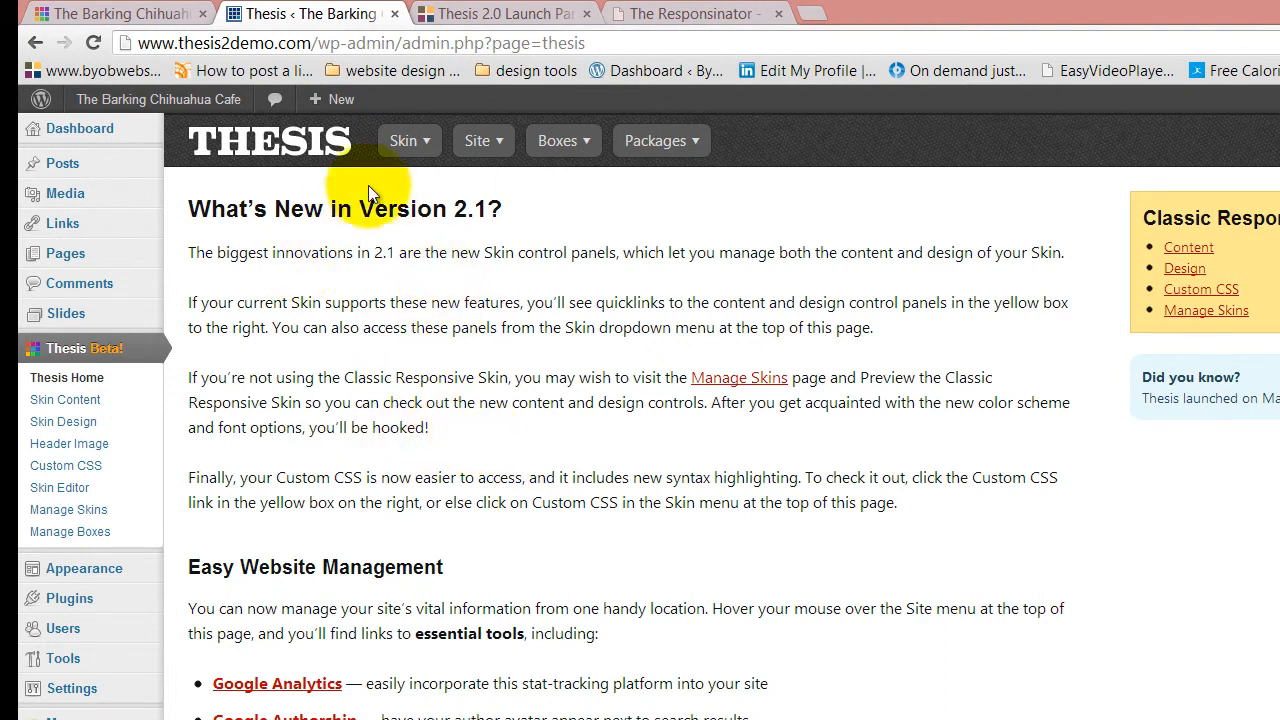
# Step: Show the Skin menu listing Content, Design, Header Image, Custom CSS, Manage Skins and Editor
pyautogui.click(556, 140)
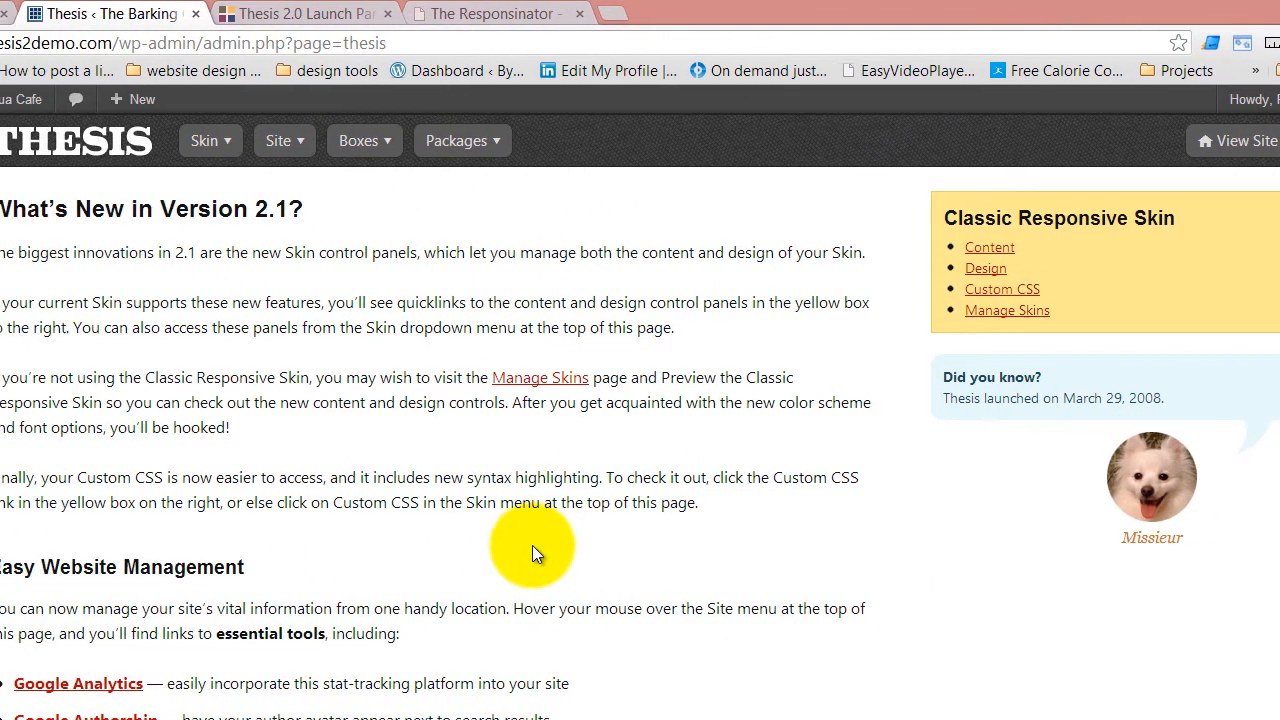
pyautogui.click(384, 140)
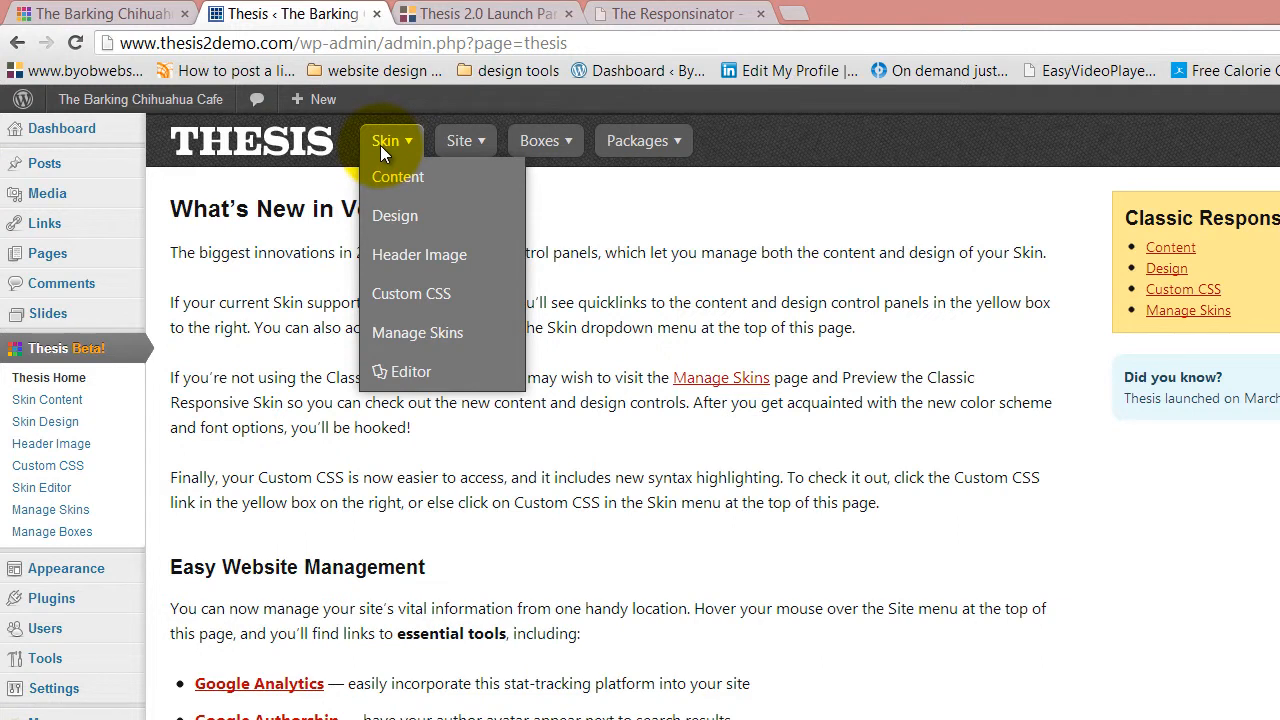
pyautogui.moveTo(394, 216)
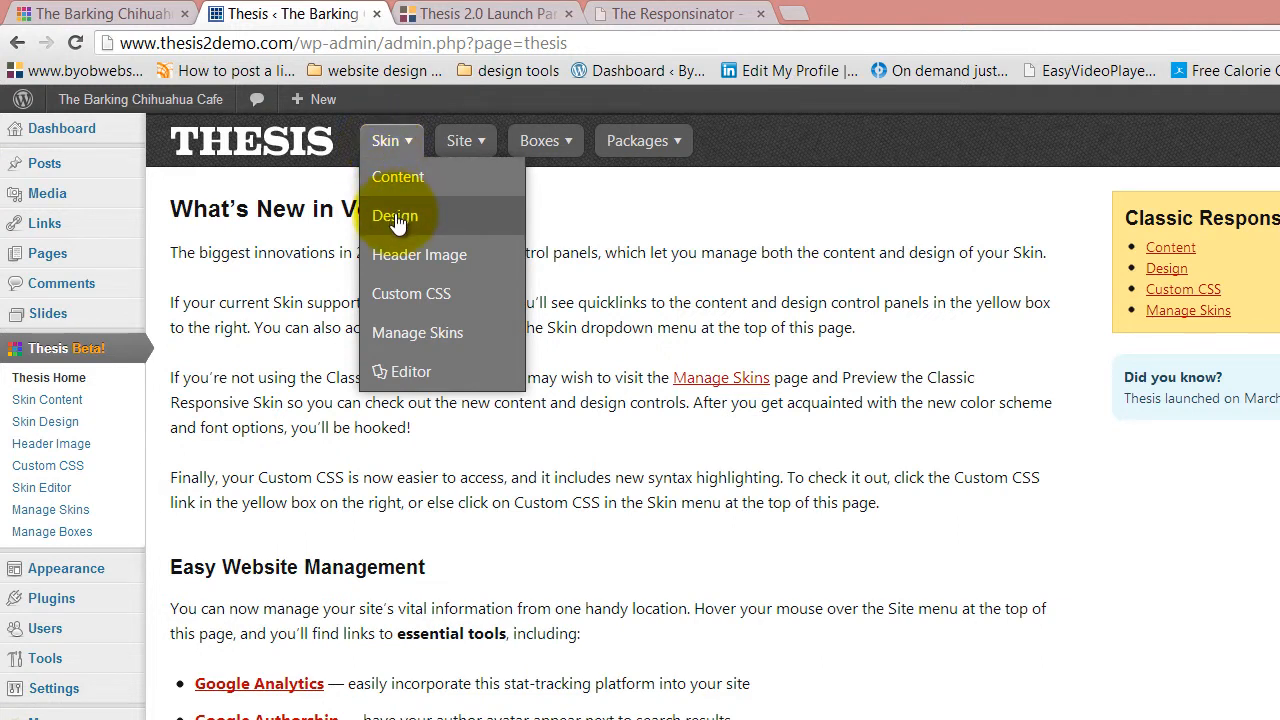
pyautogui.moveTo(396, 176)
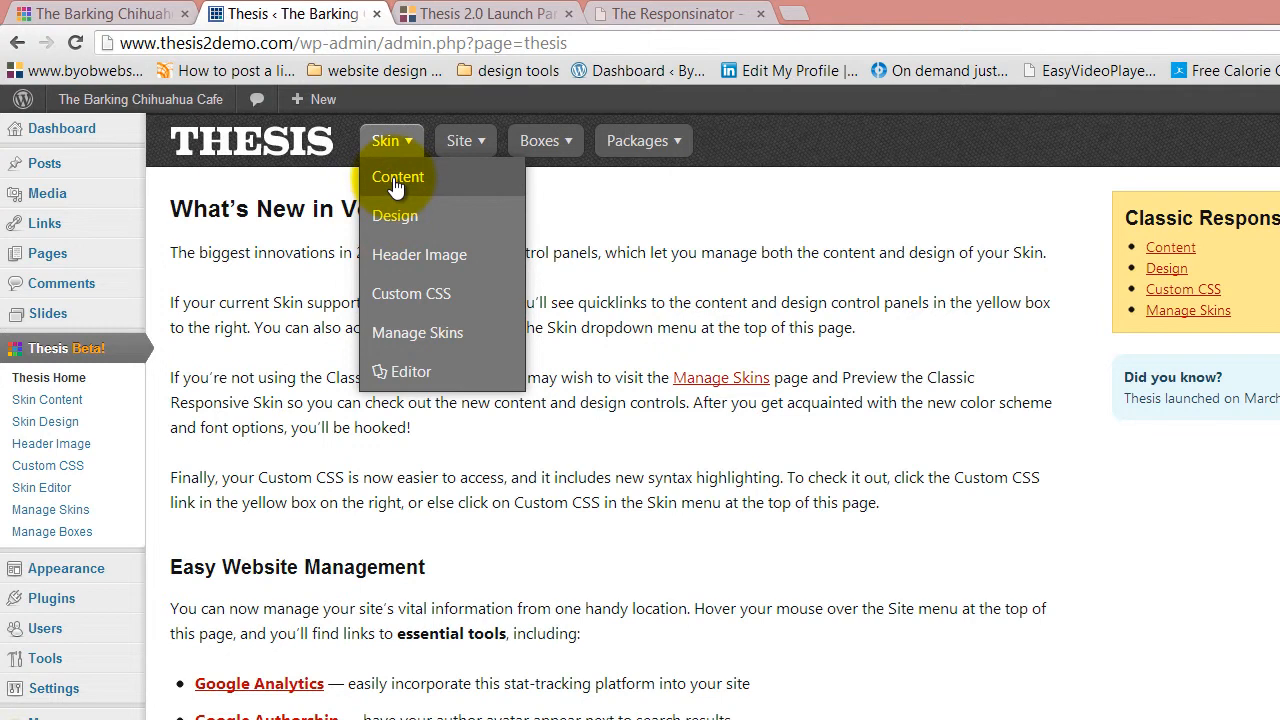
pyautogui.moveTo(434, 292)
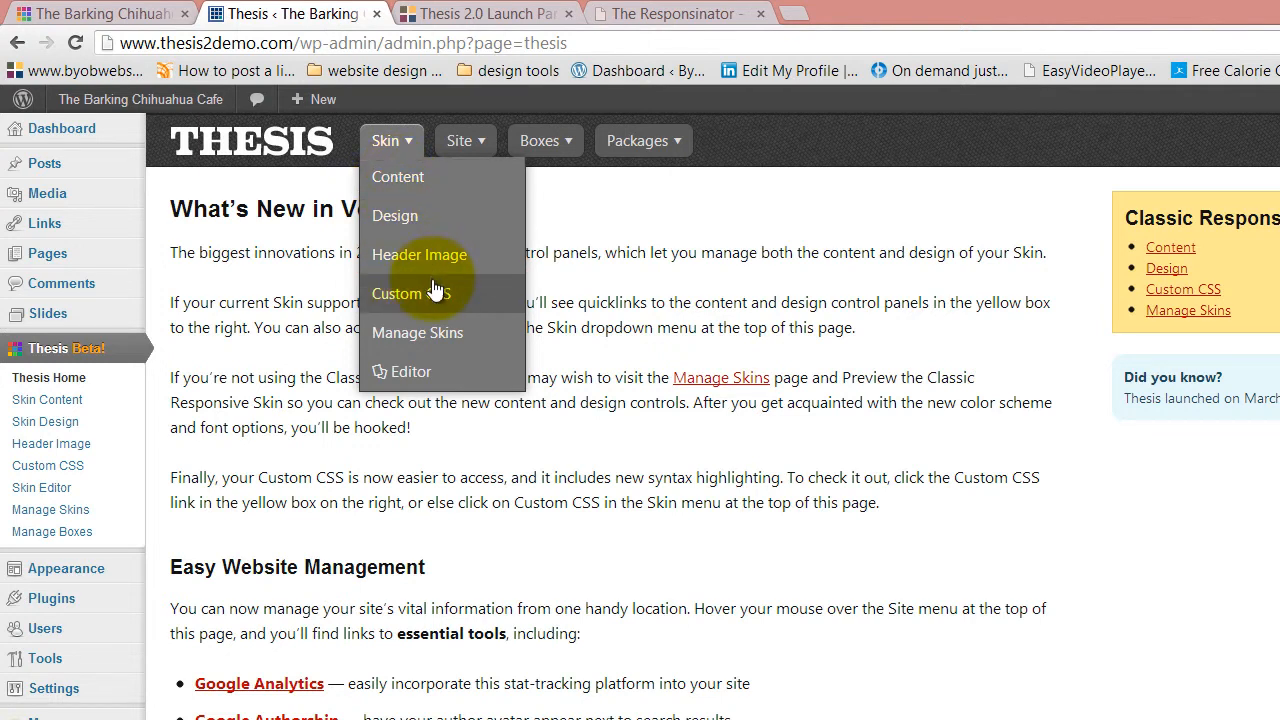
pyautogui.moveTo(436, 190)
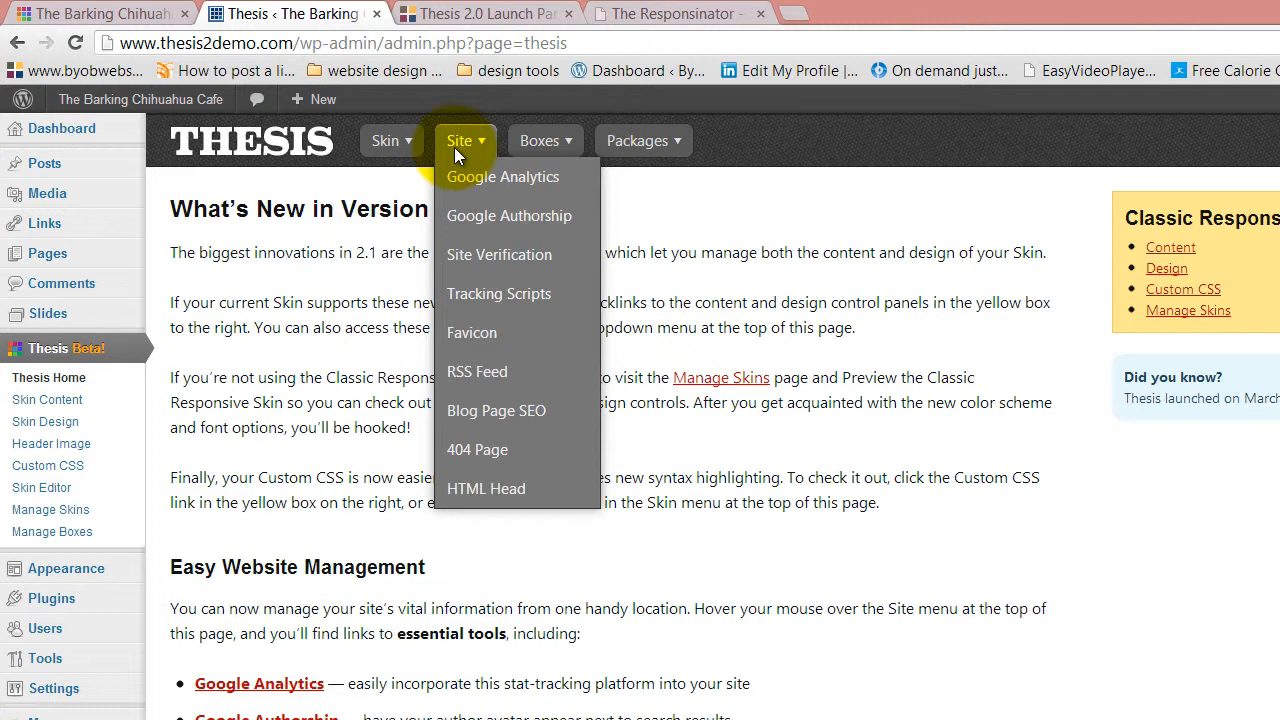
pyautogui.moveTo(462, 160)
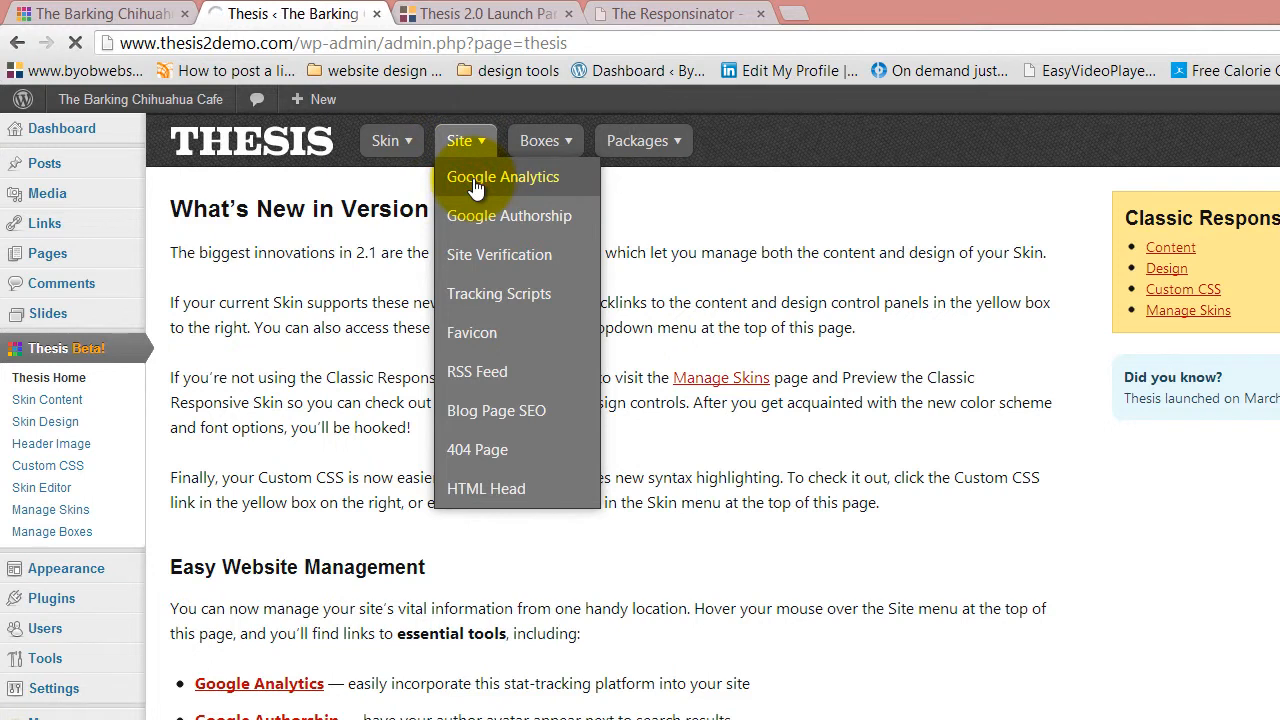
# Step: View the Google Analytics tracking settings, then bring up the Site and Skin menus again
pyautogui.click(504, 176)
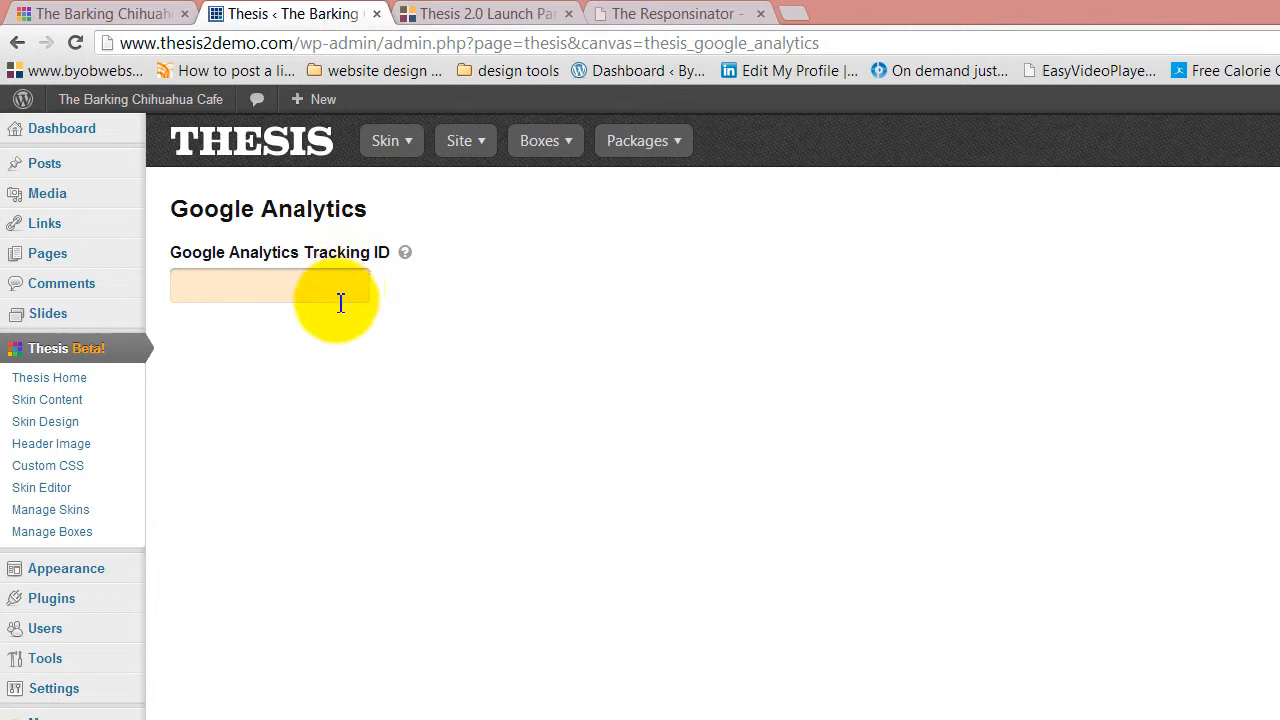
pyautogui.click(464, 140)
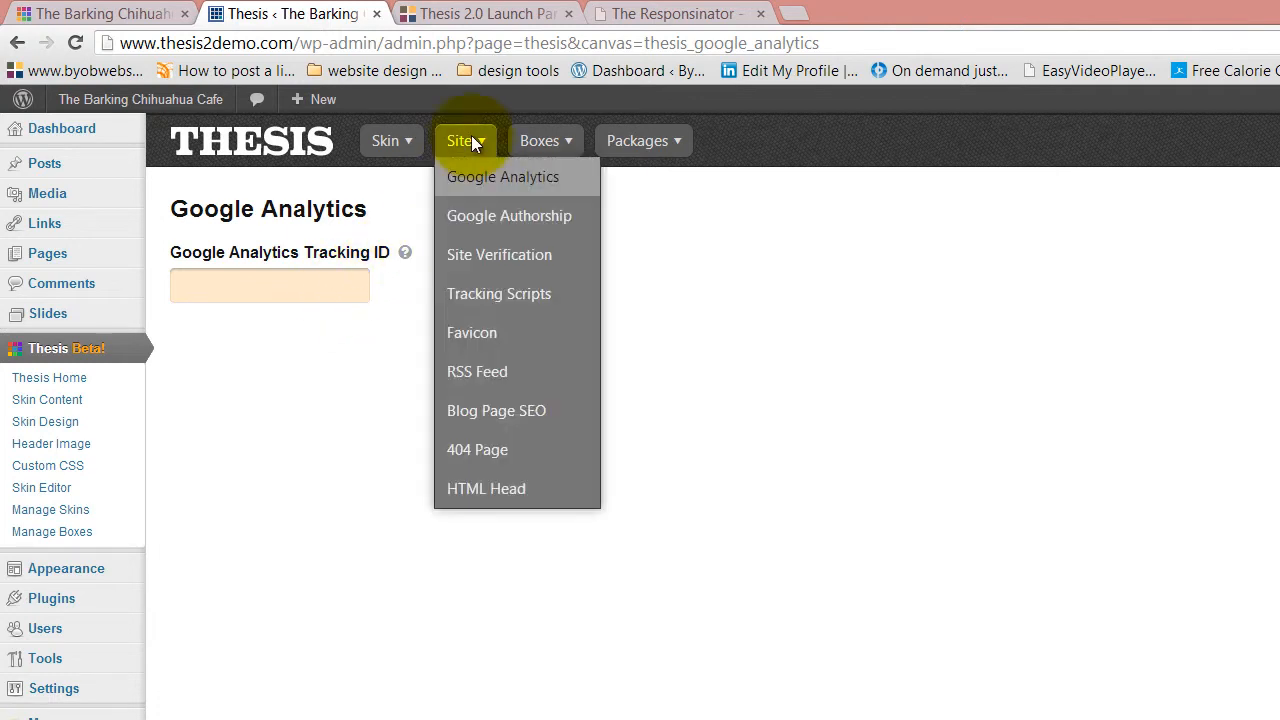
pyautogui.moveTo(498, 292)
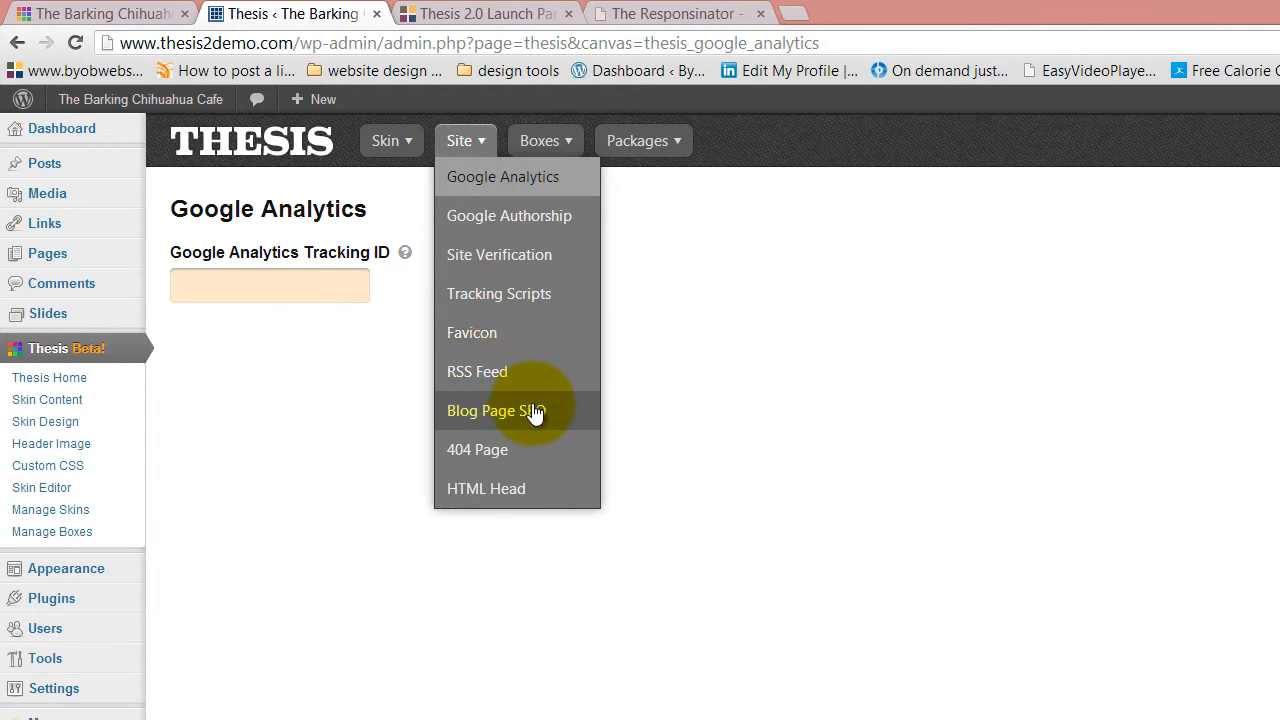
pyautogui.moveTo(520, 344)
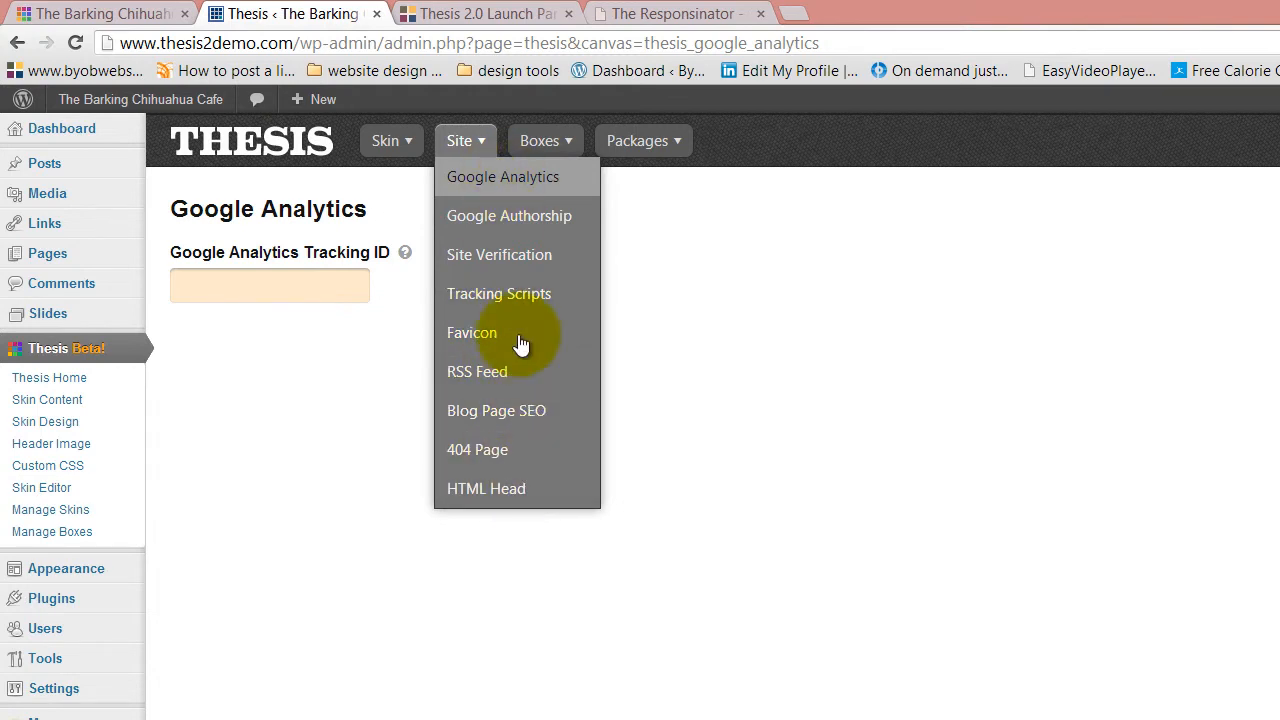
pyautogui.moveTo(488, 228)
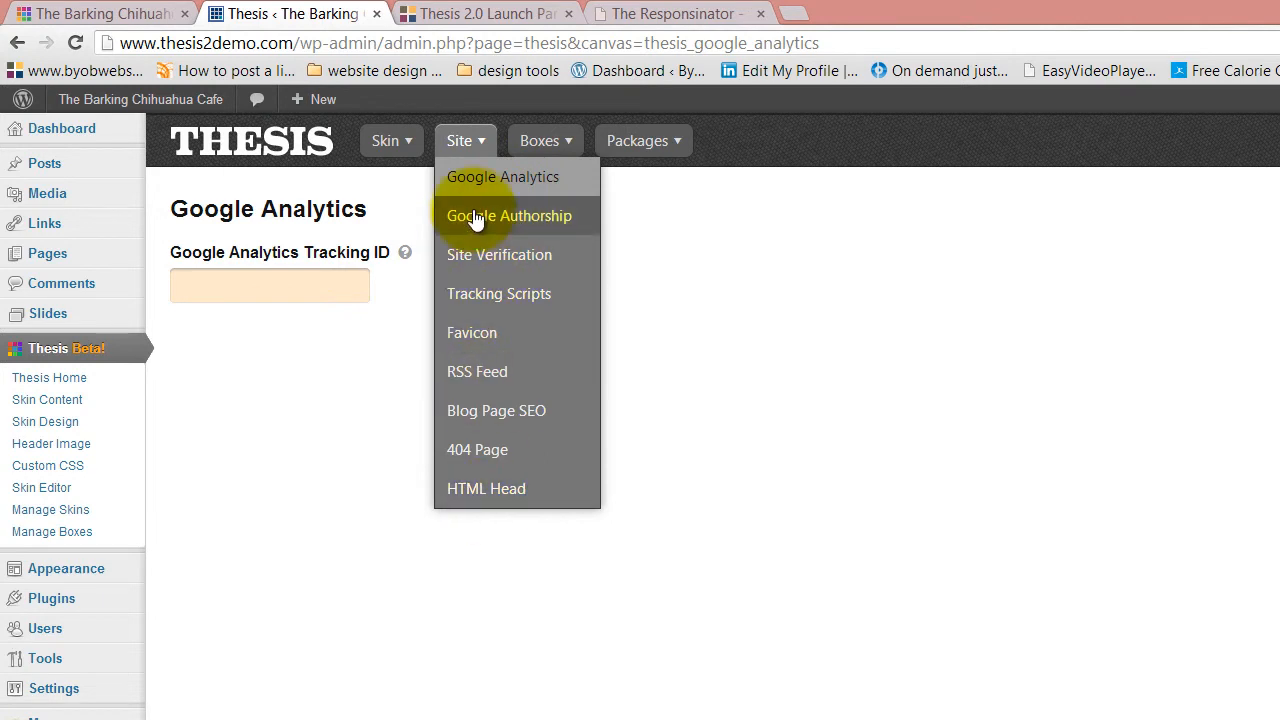
pyautogui.moveTo(500, 500)
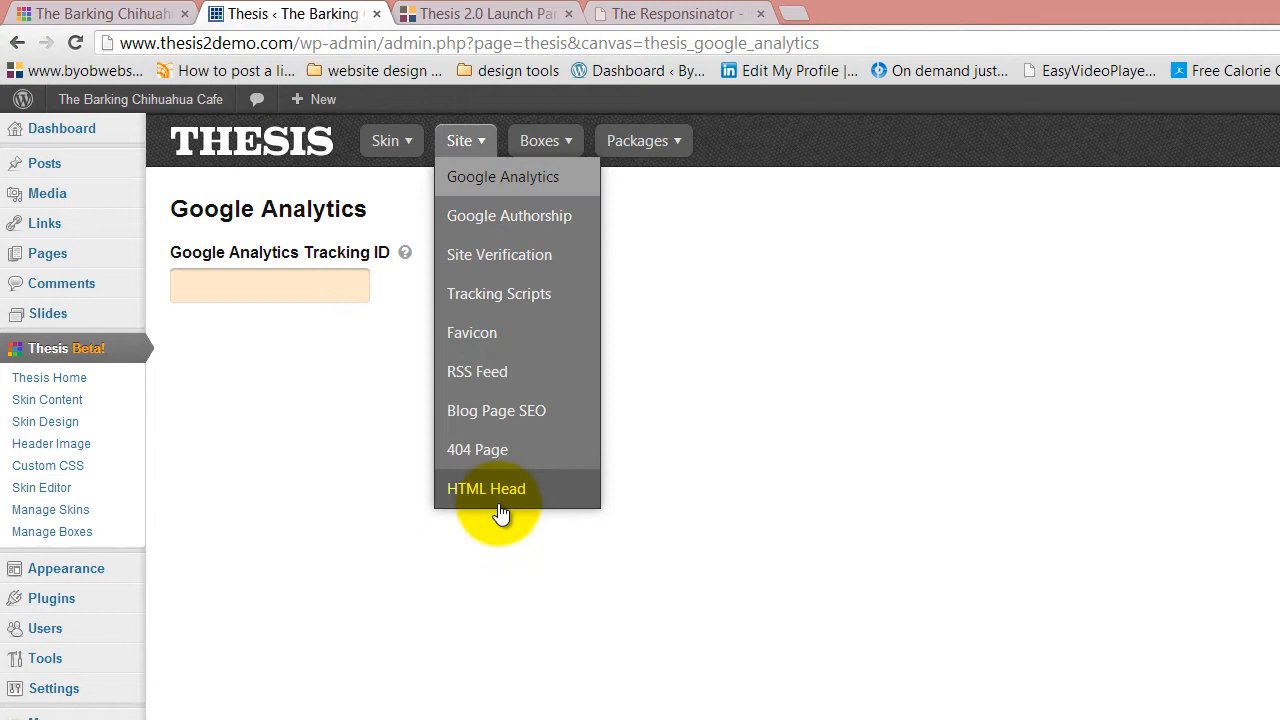
pyautogui.moveTo(524, 216)
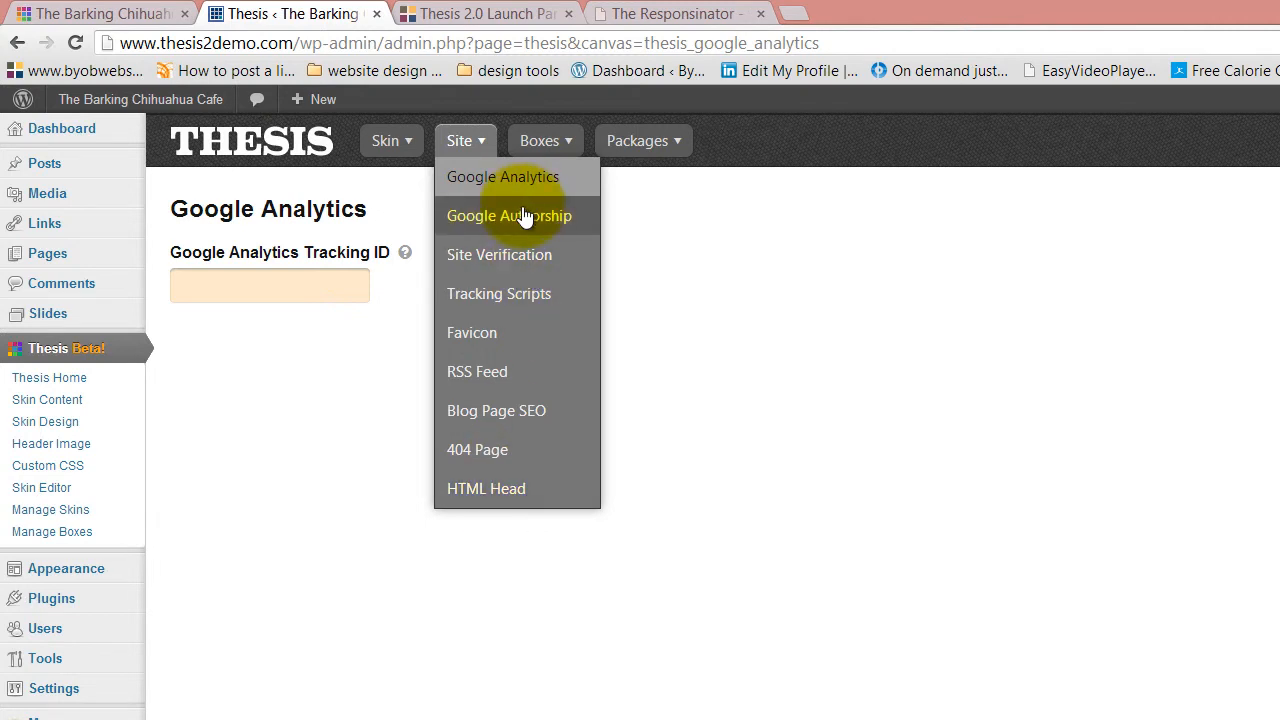
pyautogui.click(386, 140)
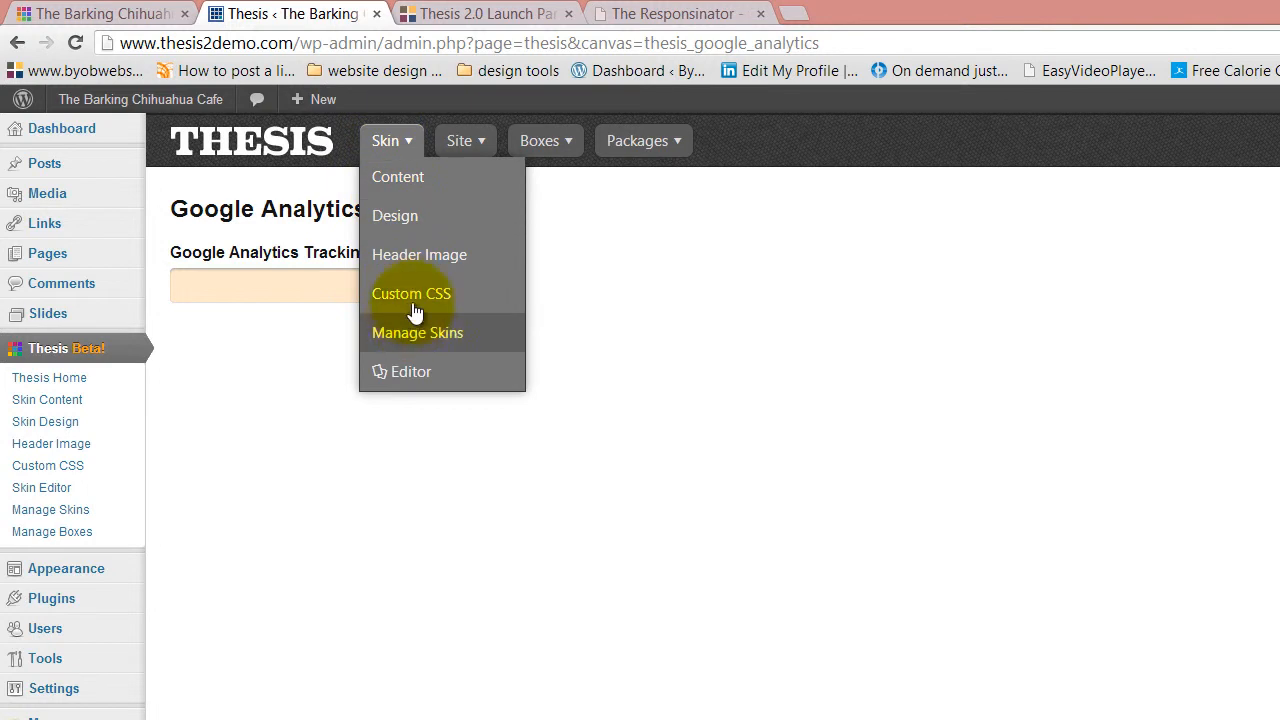
pyautogui.moveTo(398, 196)
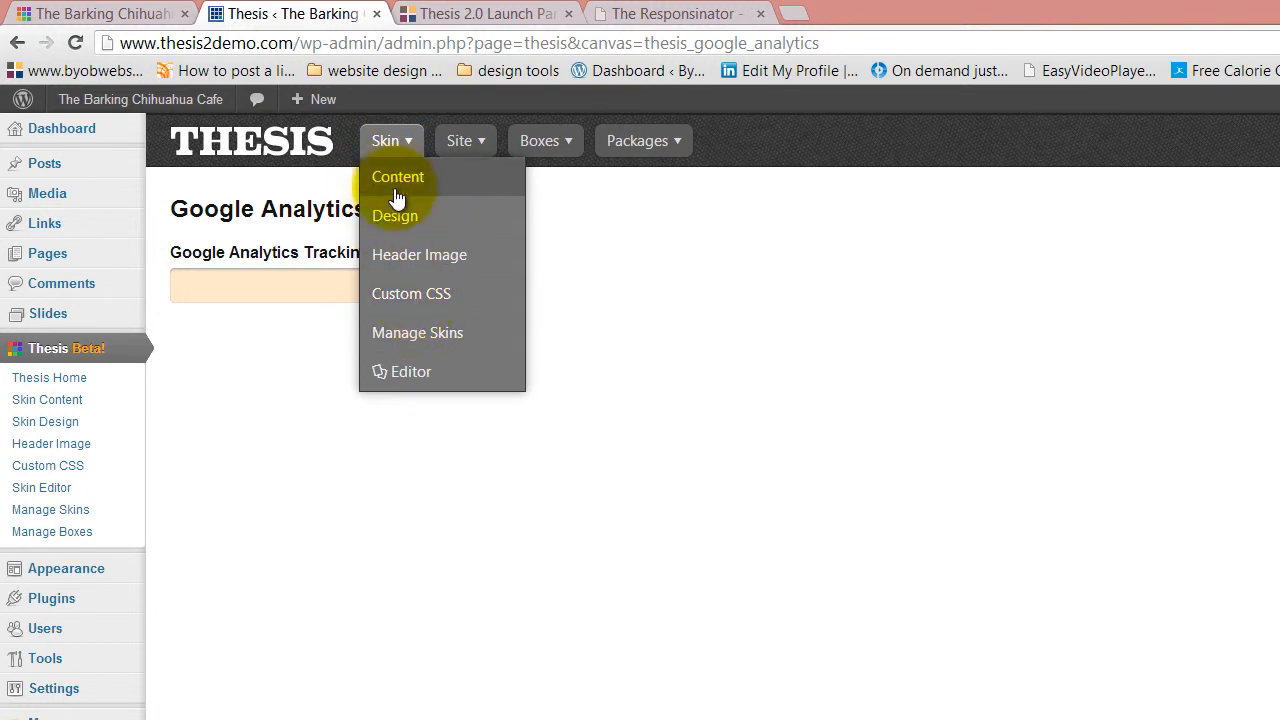
# Step: Go to the Classic Responsive Skin Design Options page with its colour scheme and layout settings
pyautogui.click(394, 216)
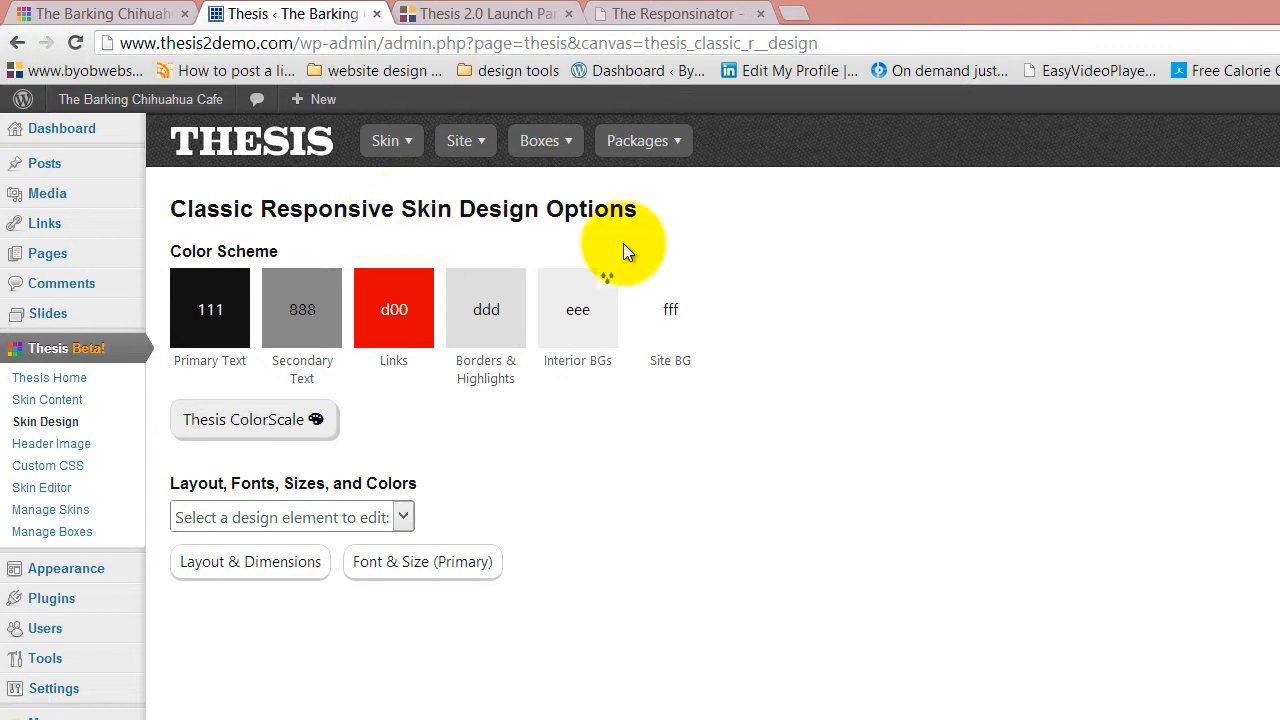
pyautogui.moveTo(556, 556)
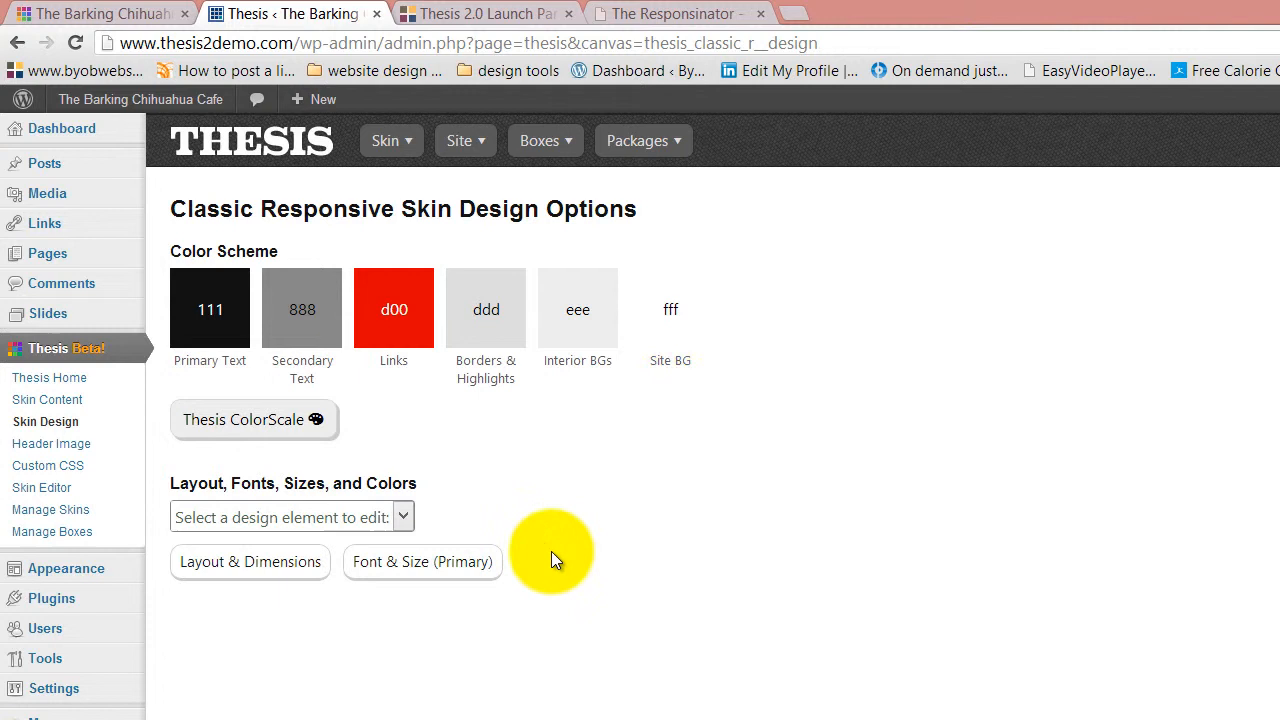
pyautogui.moveTo(670, 472)
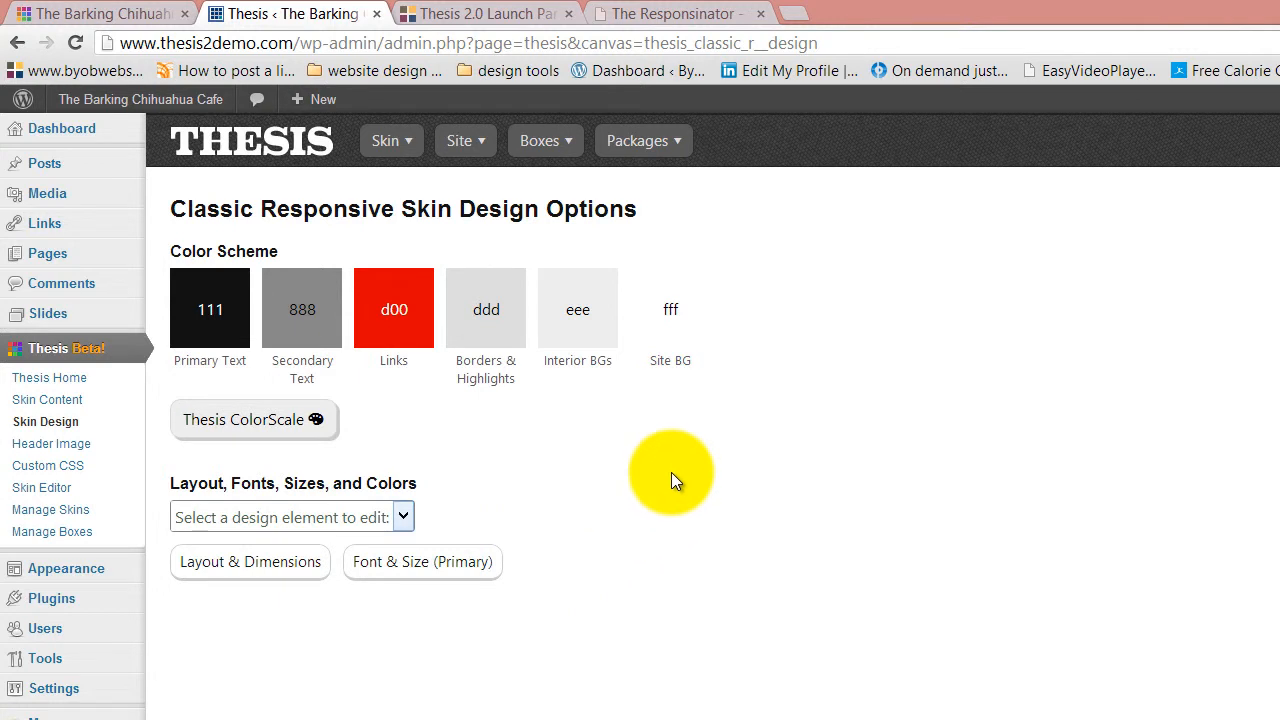
pyautogui.moveTo(680, 464)
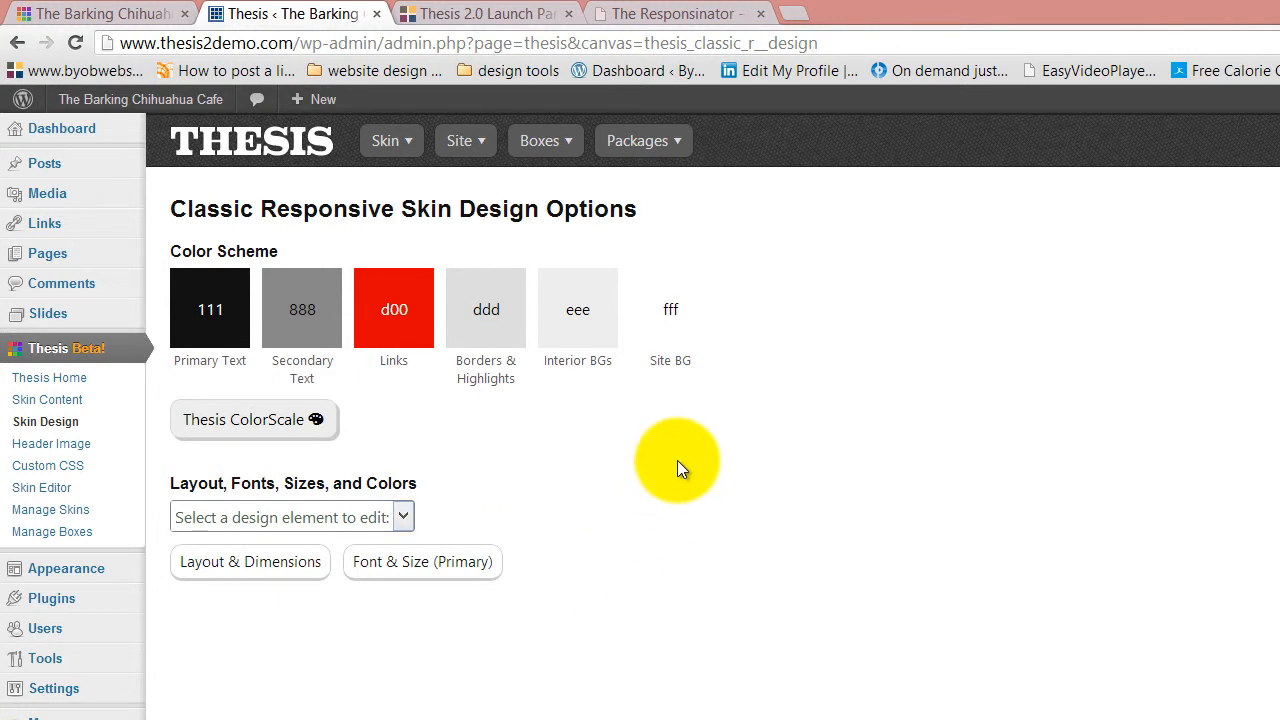
# Step: Go to Boxes > Manage Boxes and browse installed BYOB boxes like Copyright Date and Featured Image
pyautogui.click(544, 140)
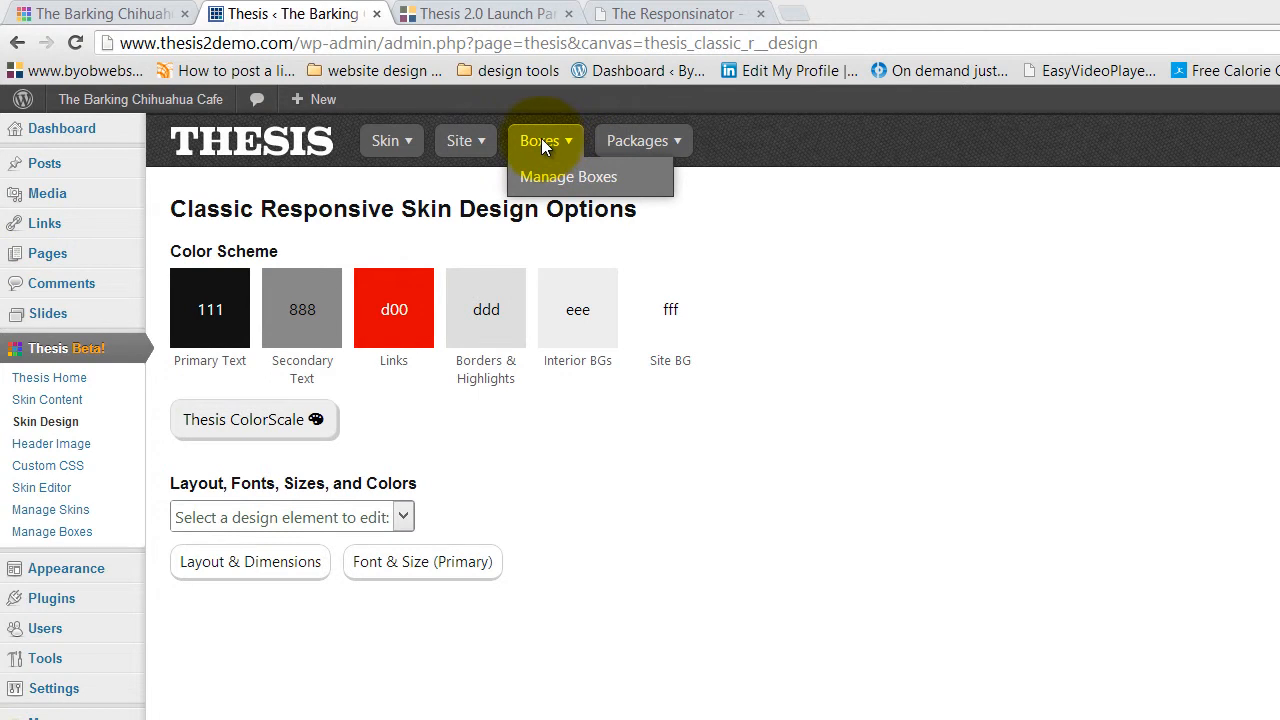
pyautogui.moveTo(544, 172)
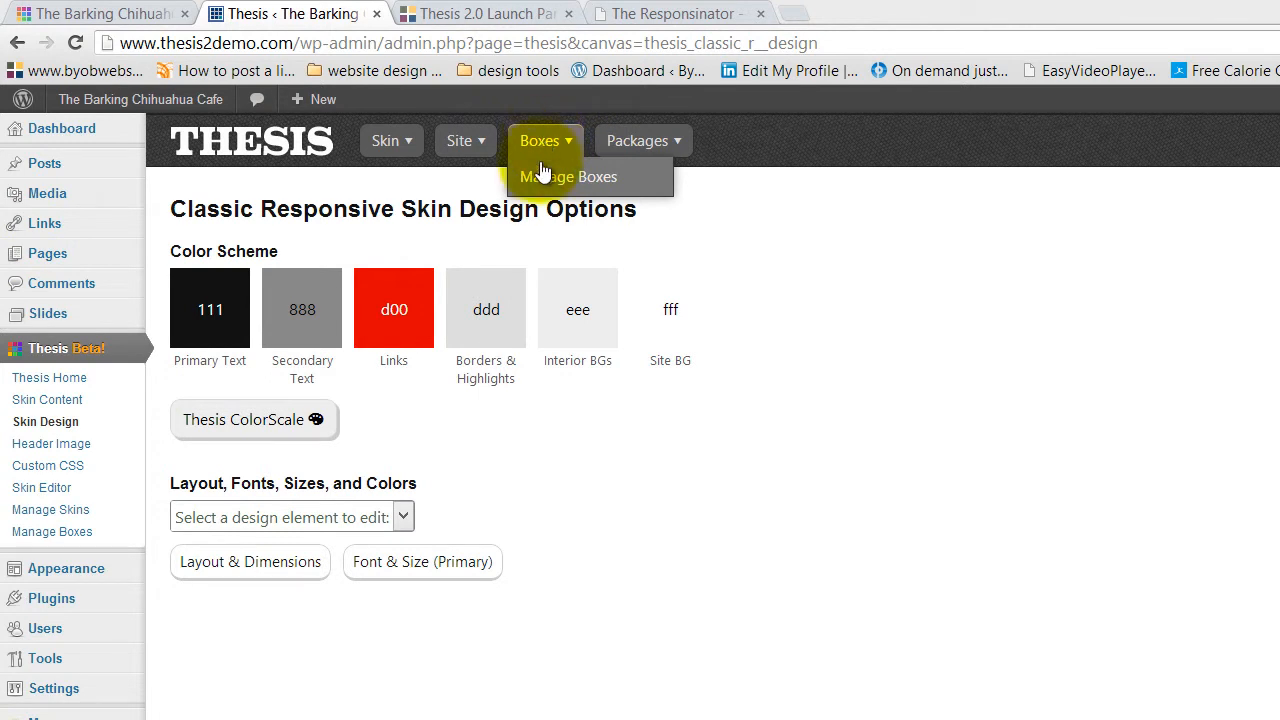
pyautogui.click(570, 176)
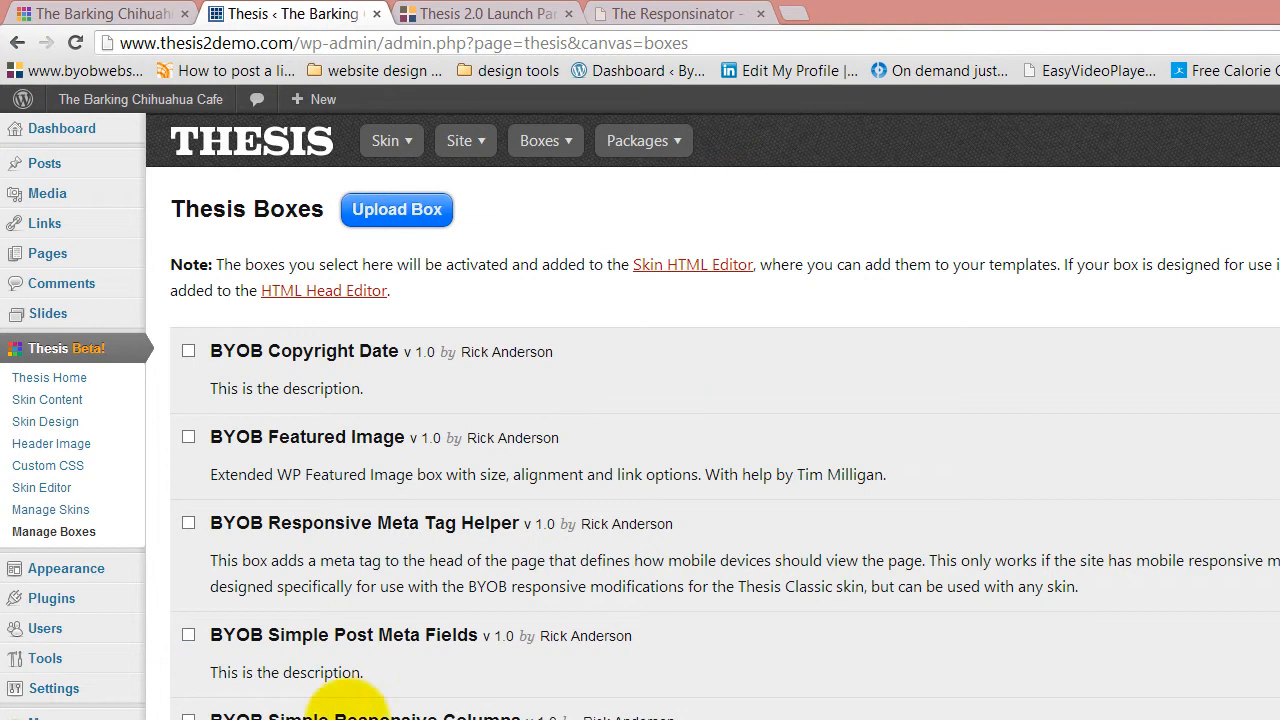
pyautogui.moveTo(600, 410)
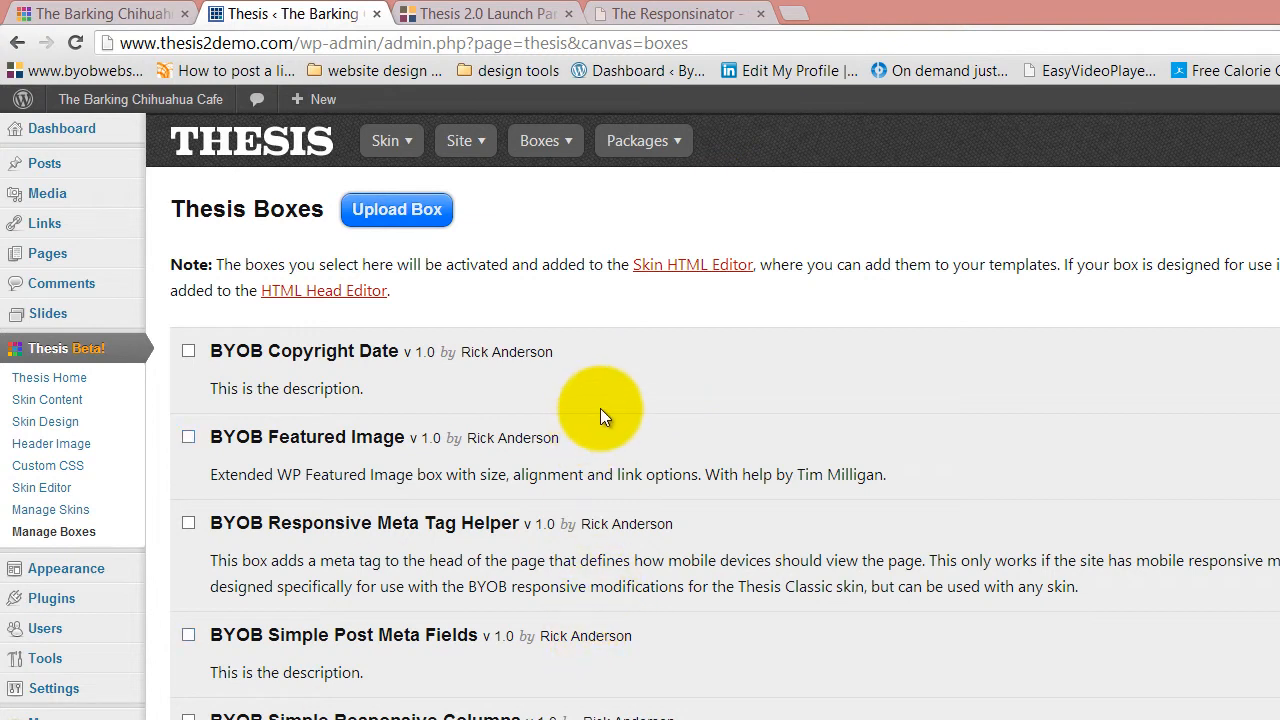
pyautogui.scroll(-3)
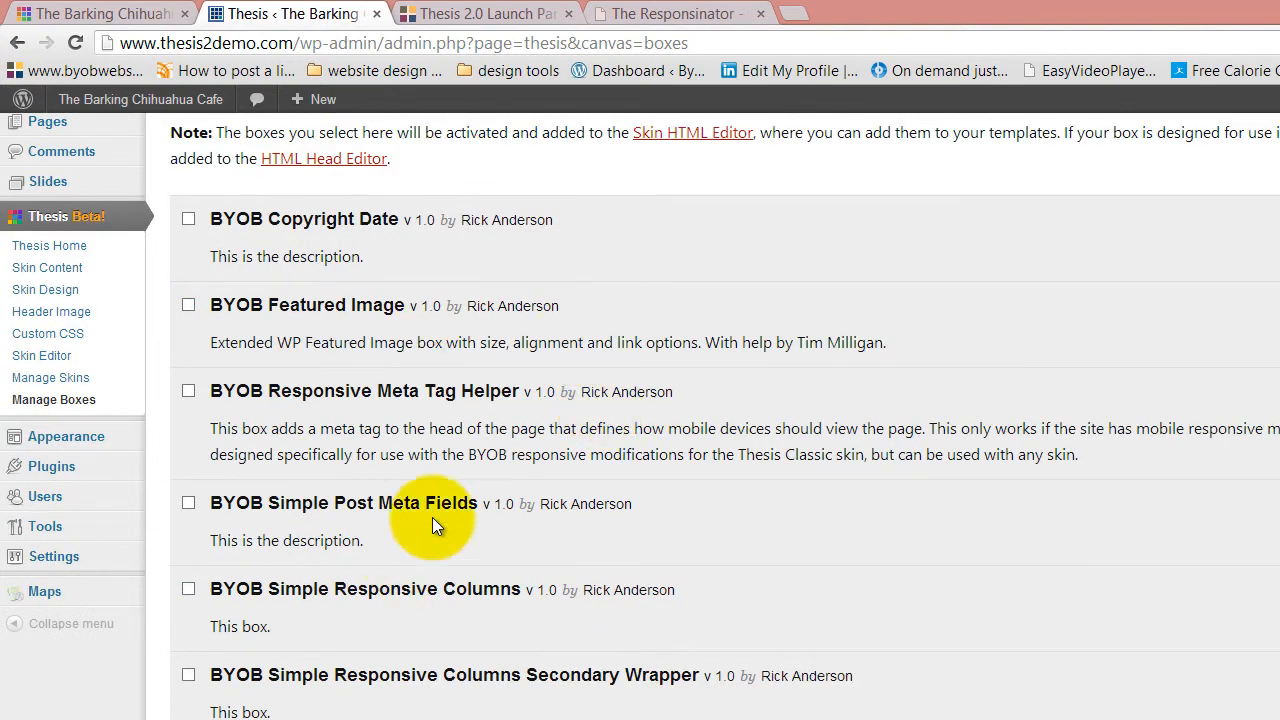
pyautogui.moveTo(544, 536)
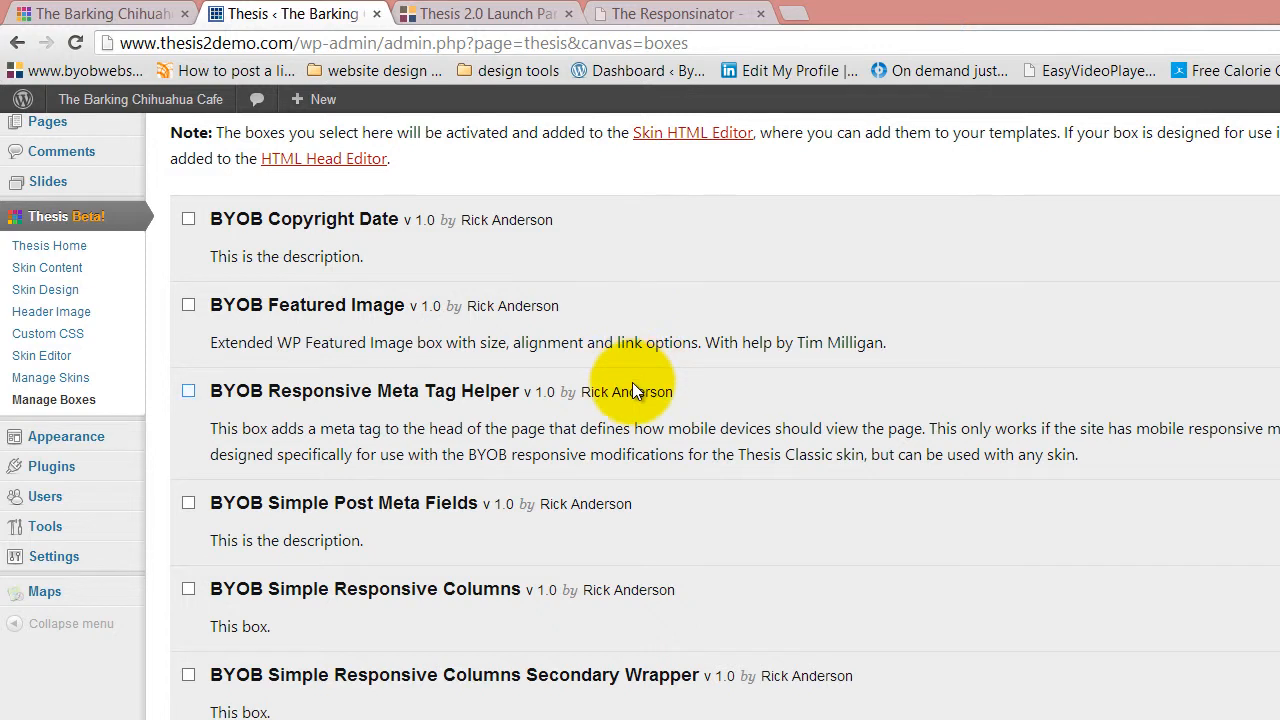
pyautogui.moveTo(612, 516)
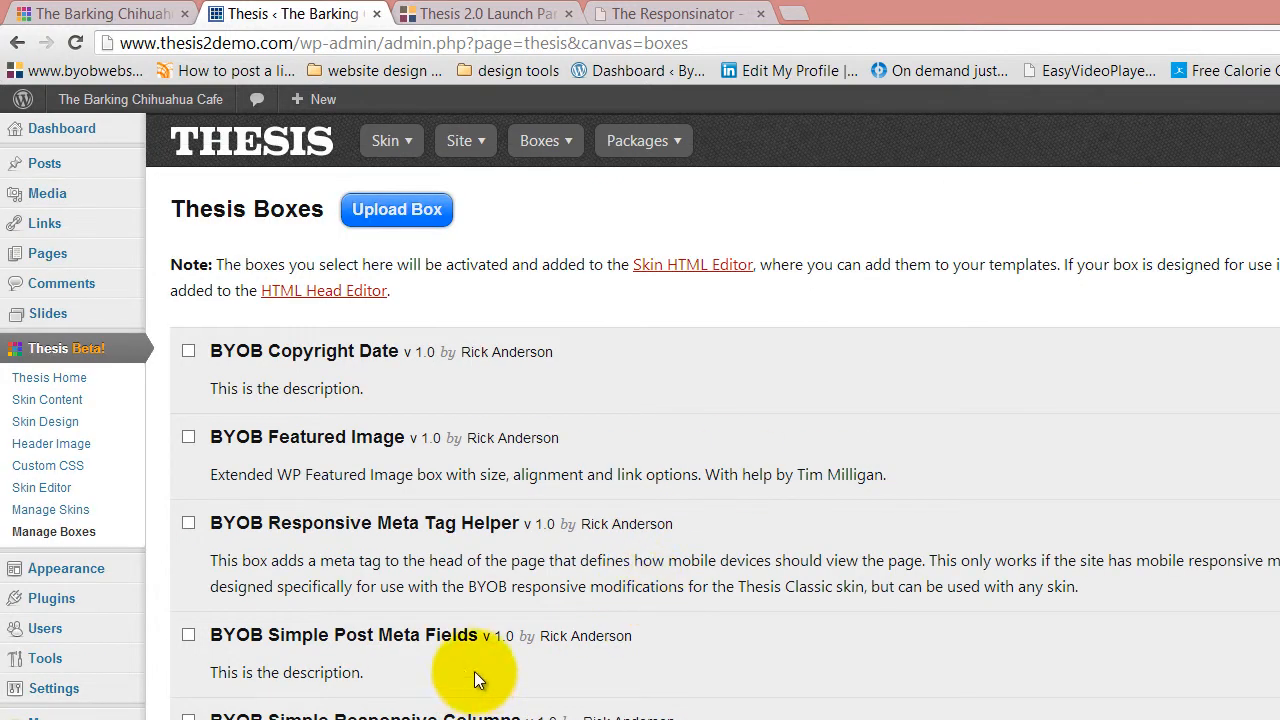
pyautogui.moveTo(416, 704)
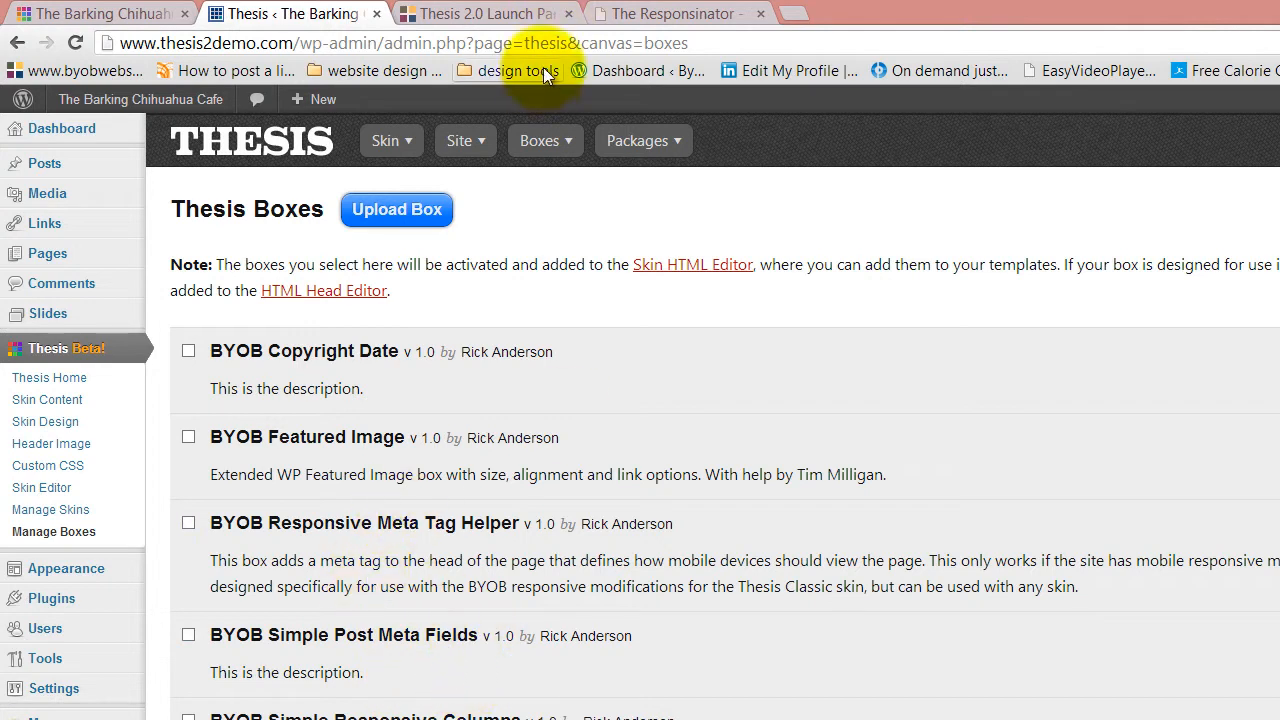
pyautogui.click(544, 140)
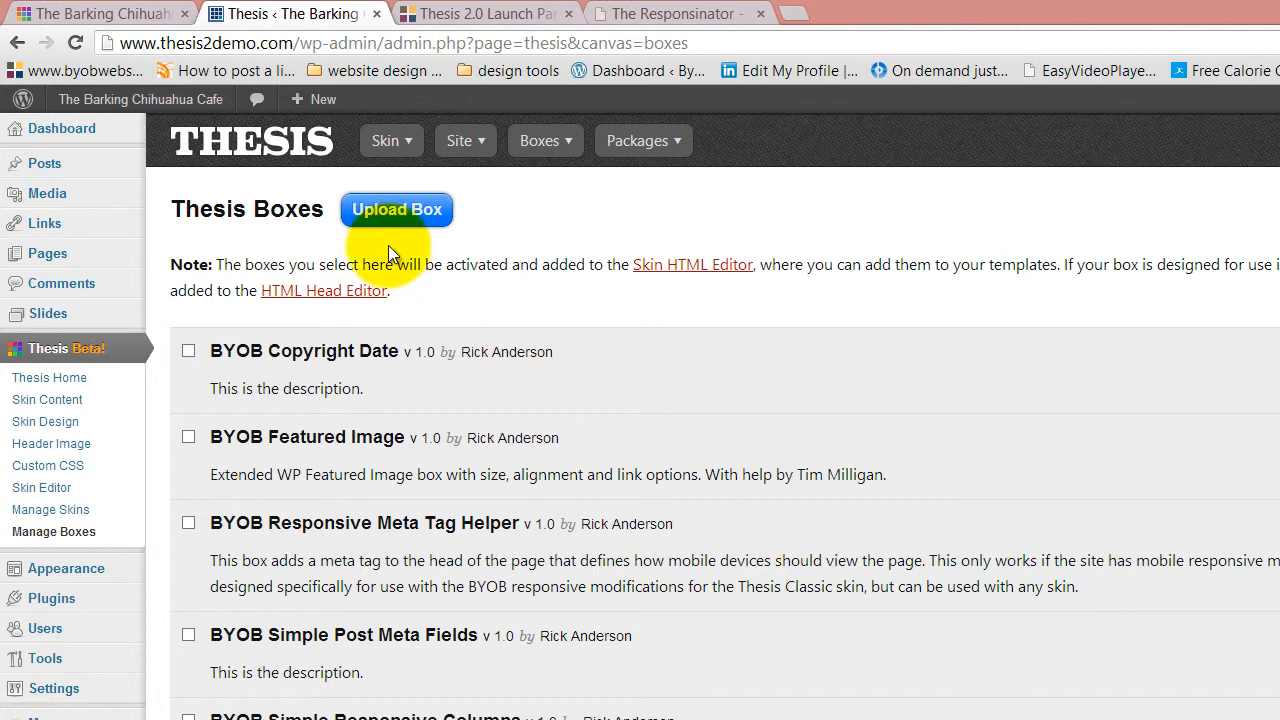
pyautogui.moveTo(910, 450)
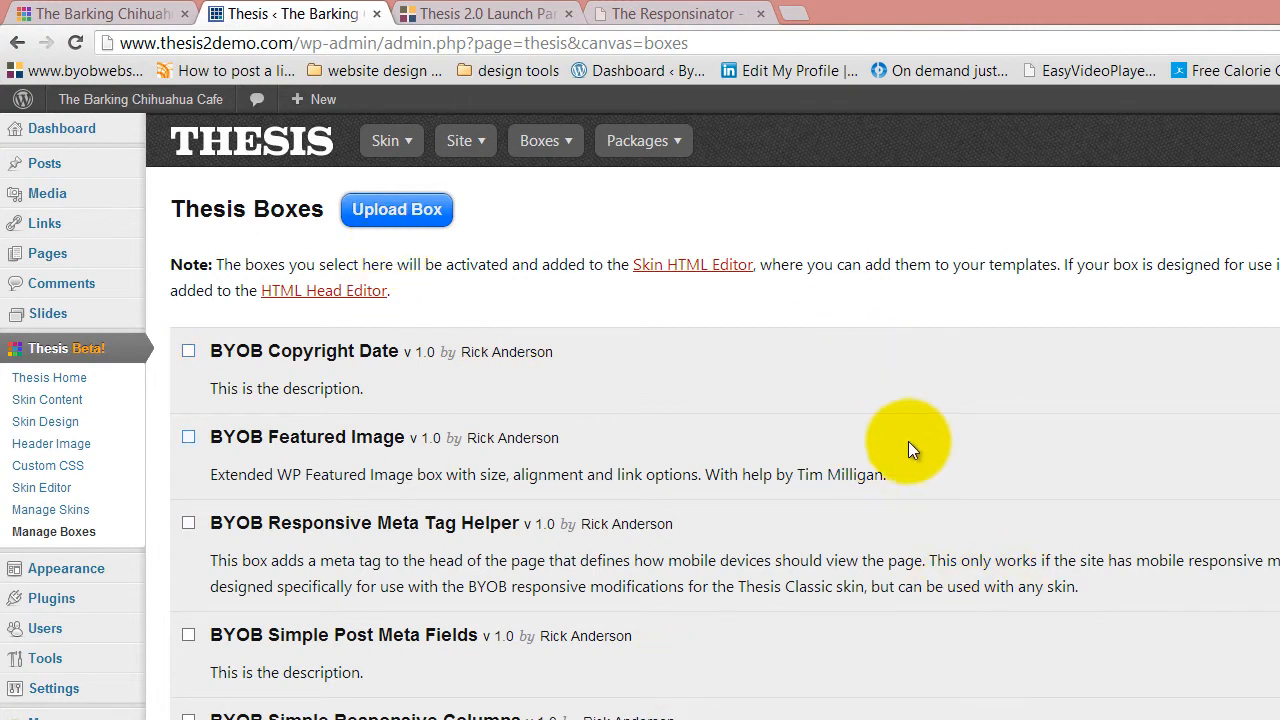
pyautogui.scroll(-3)
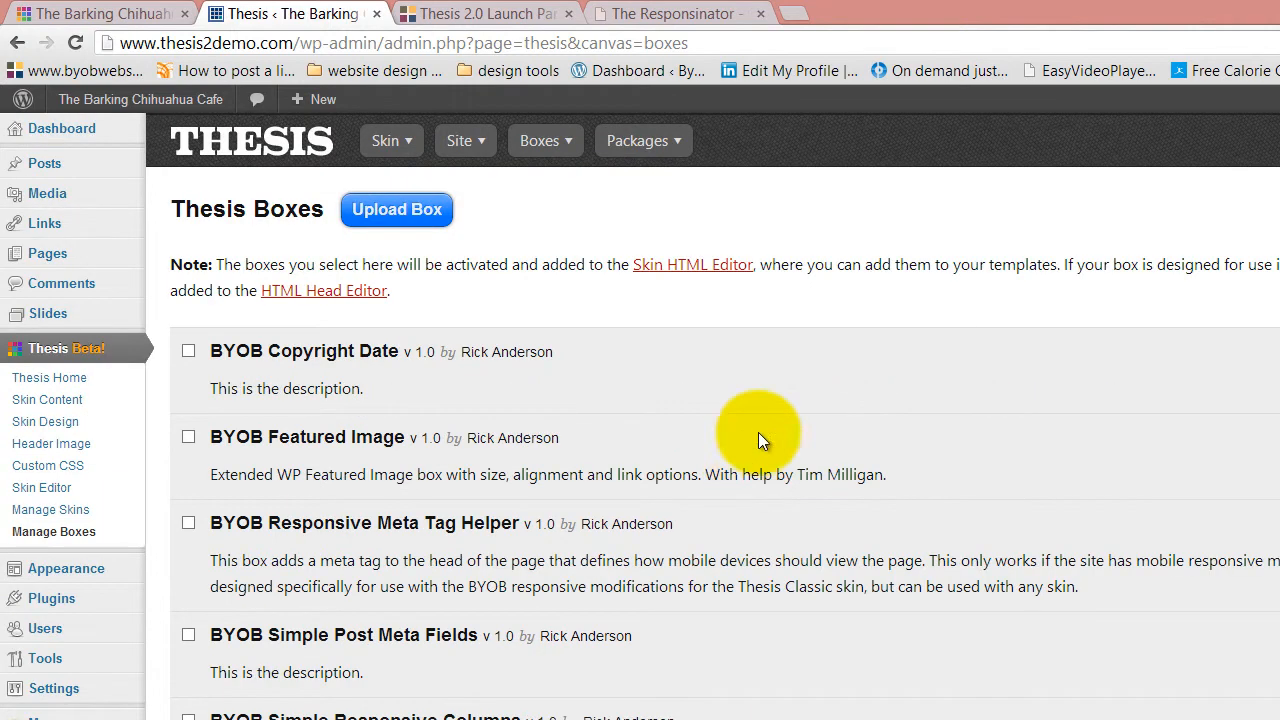
pyautogui.click(644, 140)
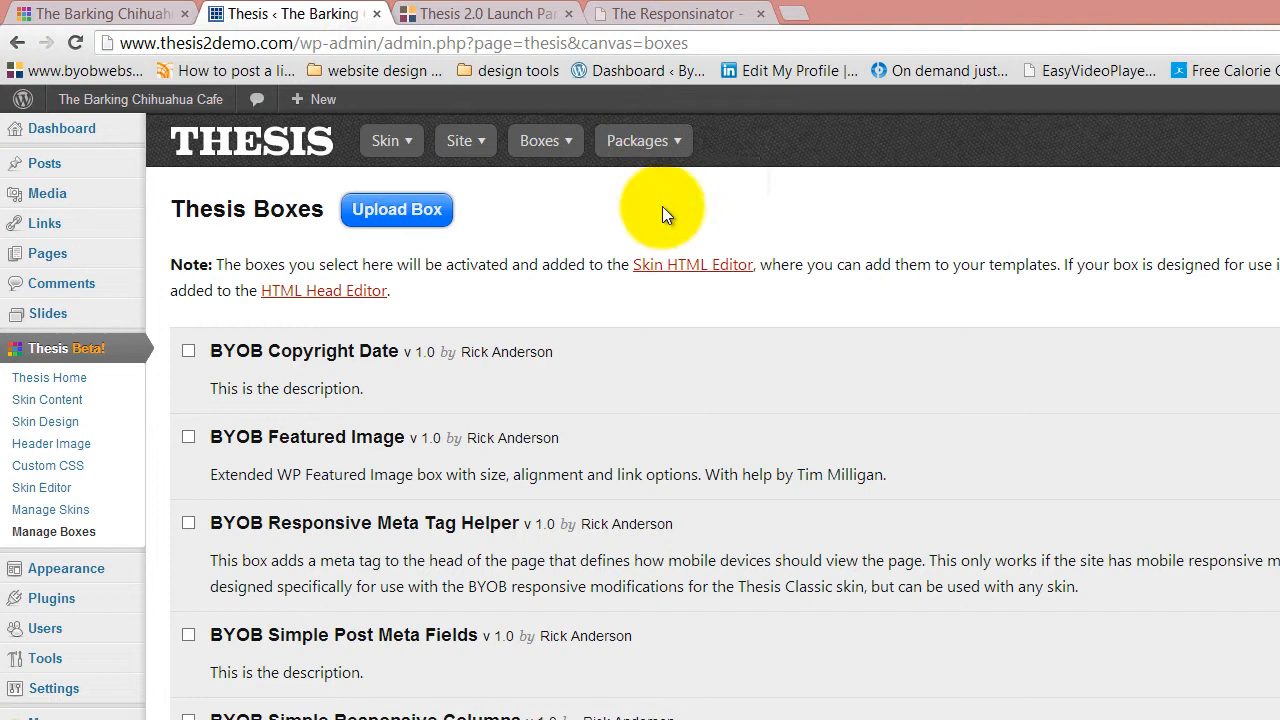
# Step: Show the More links: Thesis Blog, User's Guide, Support Forums, Affiliate Program and Version 2.1b11
pyautogui.click(1192, 140)
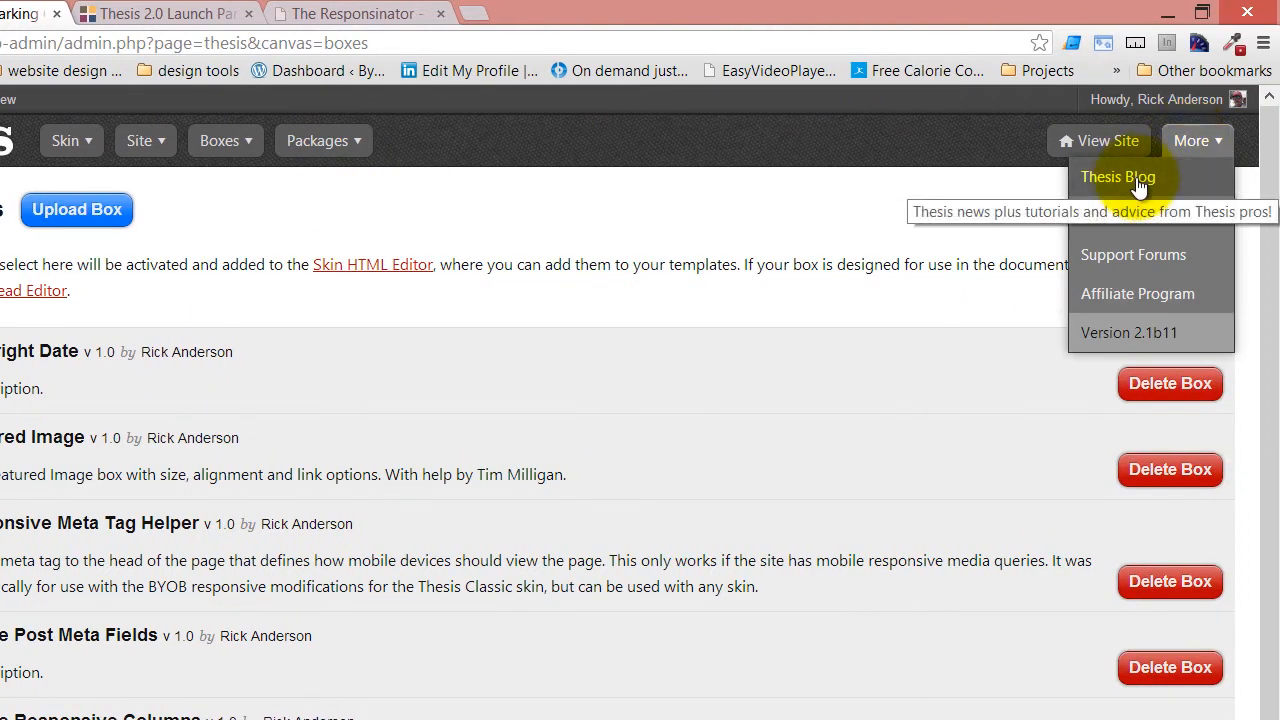
pyautogui.moveTo(1120, 216)
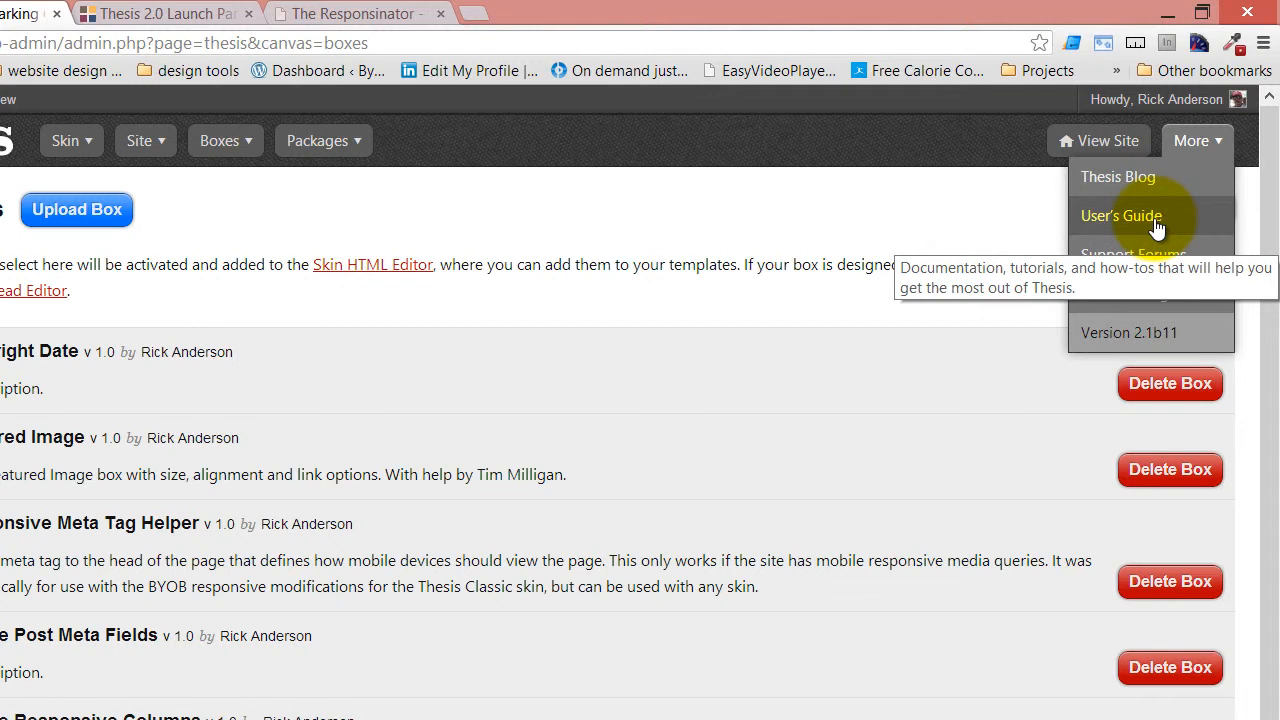
pyautogui.moveTo(1122, 362)
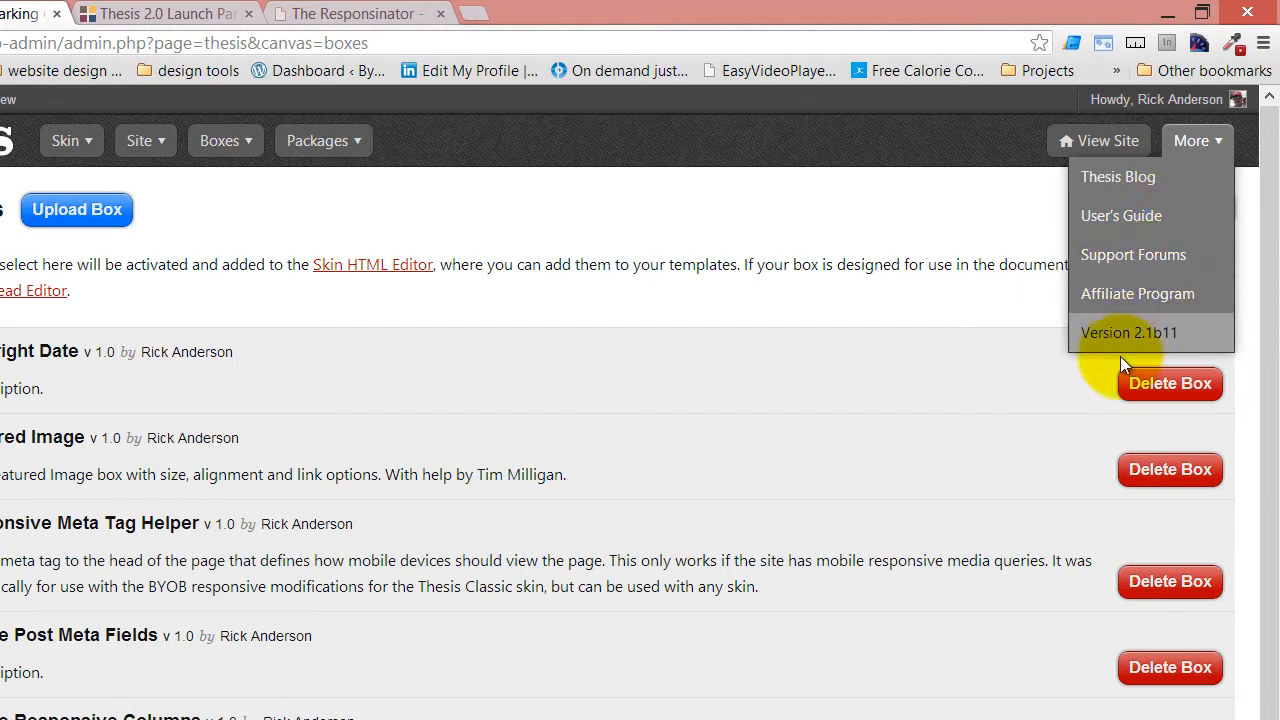
pyautogui.moveTo(1136, 292)
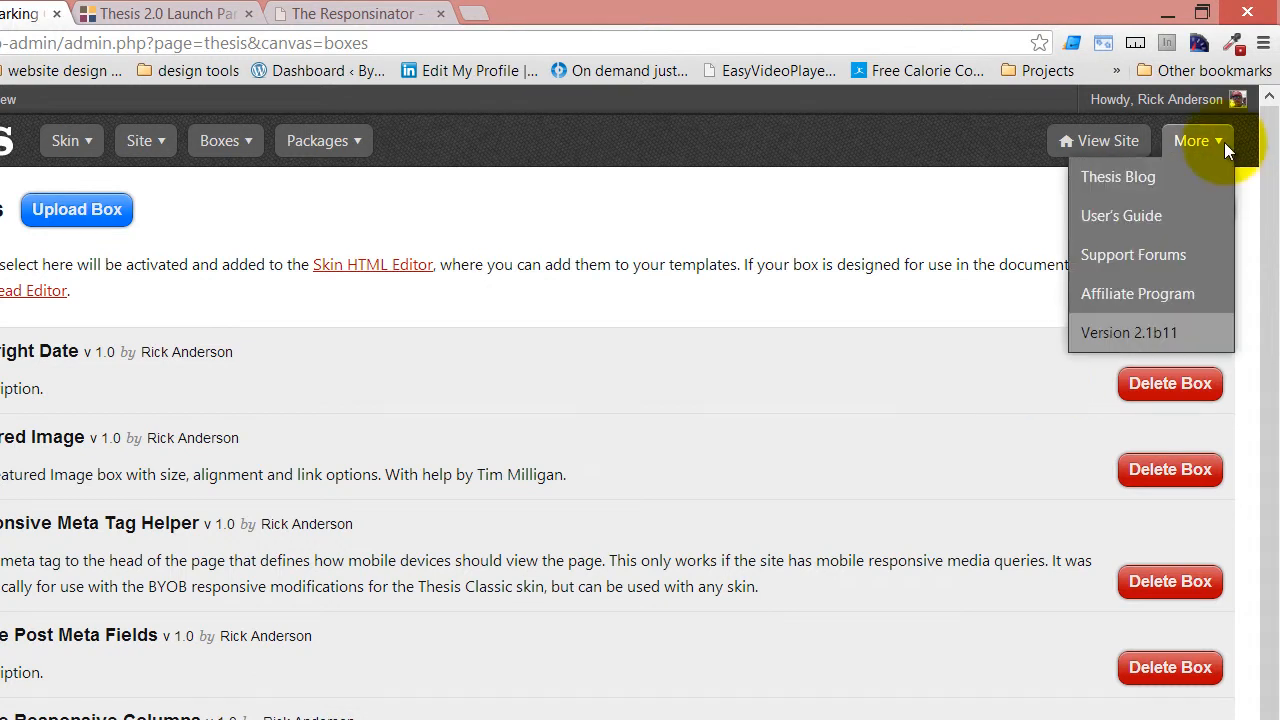
pyautogui.moveTo(1194, 338)
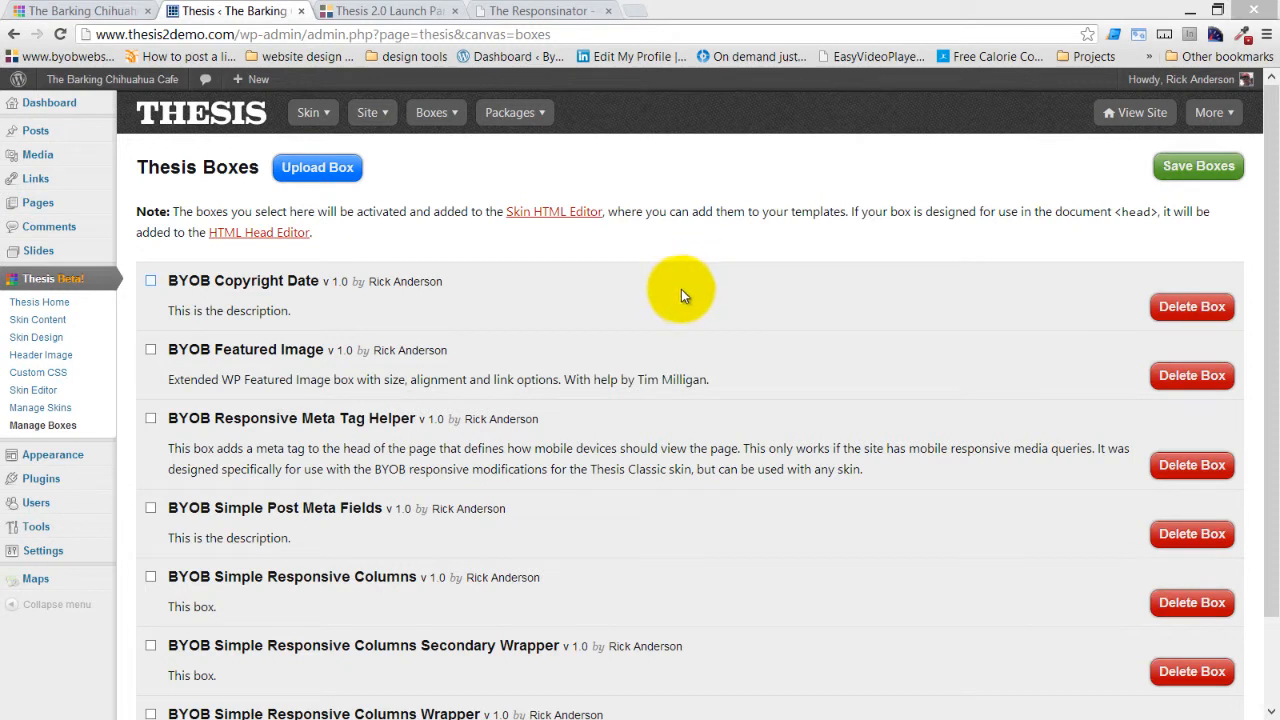
pyautogui.moveTo(320, 364)
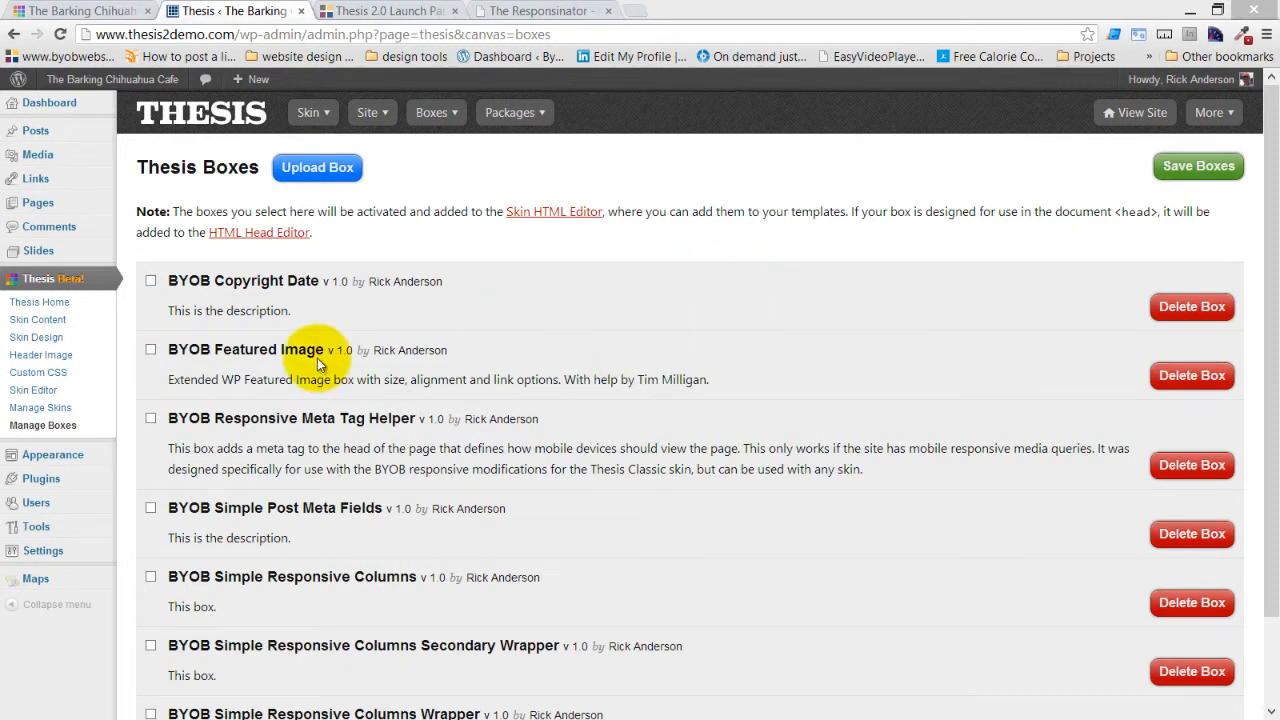
pyautogui.moveTo(36, 336)
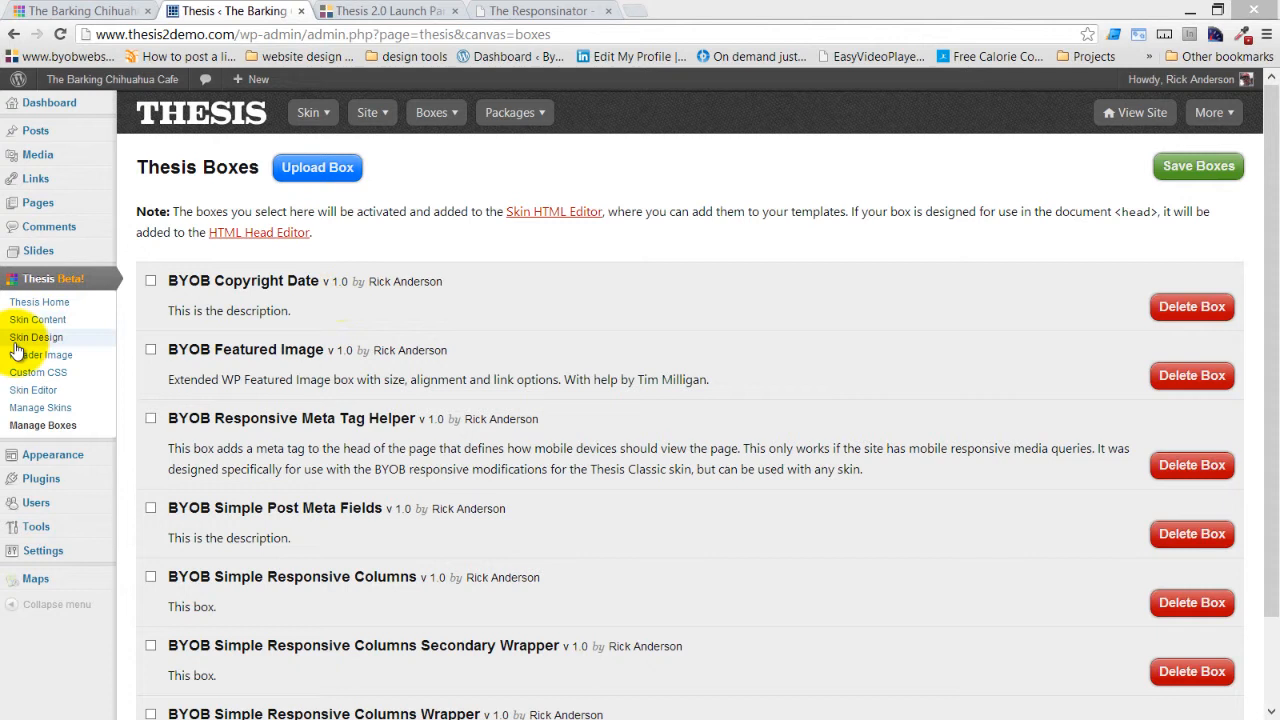
# Step: Choose Manage Skins from the Skin menu over the Thesis Boxes page
pyautogui.click(308, 112)
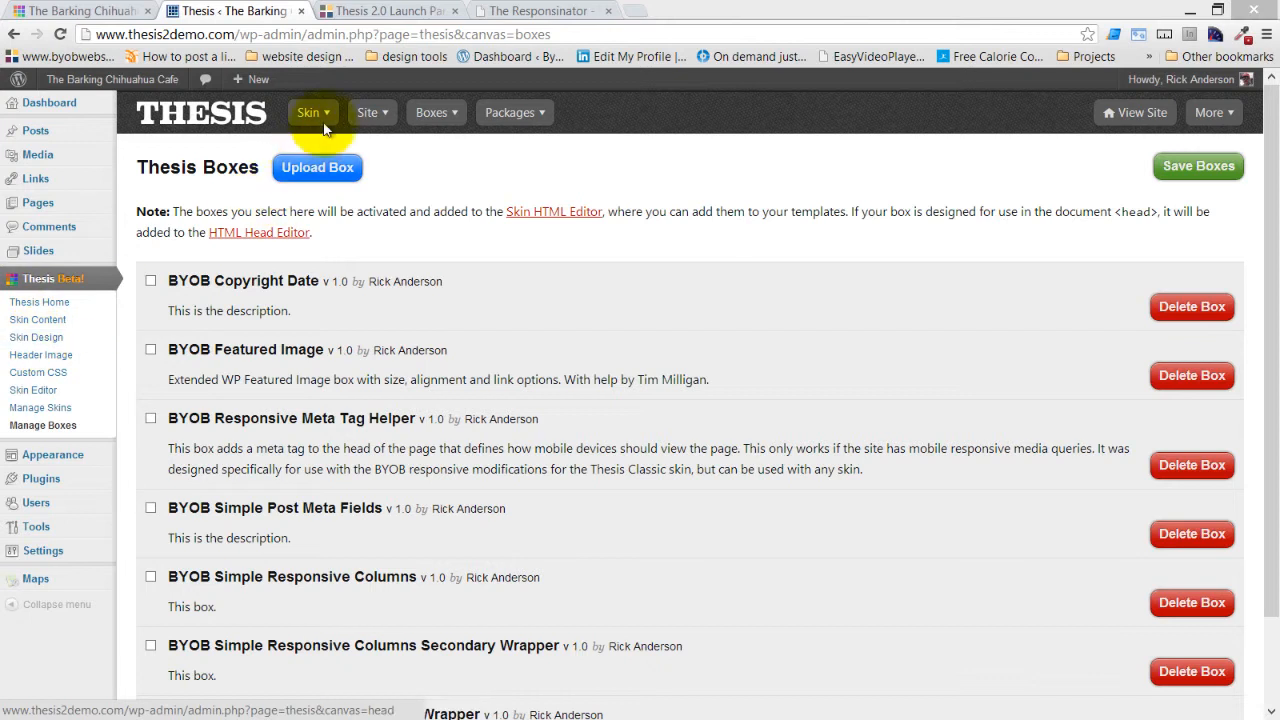
pyautogui.moveTo(38, 372)
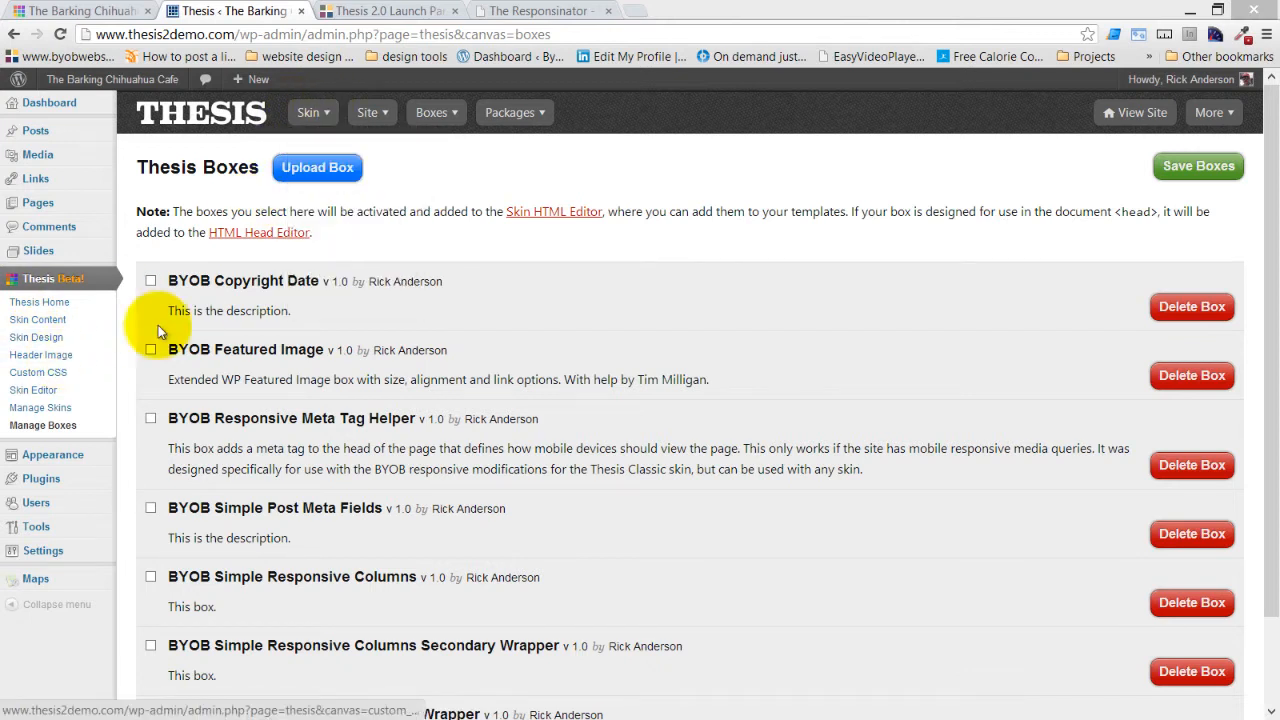
pyautogui.click(308, 112)
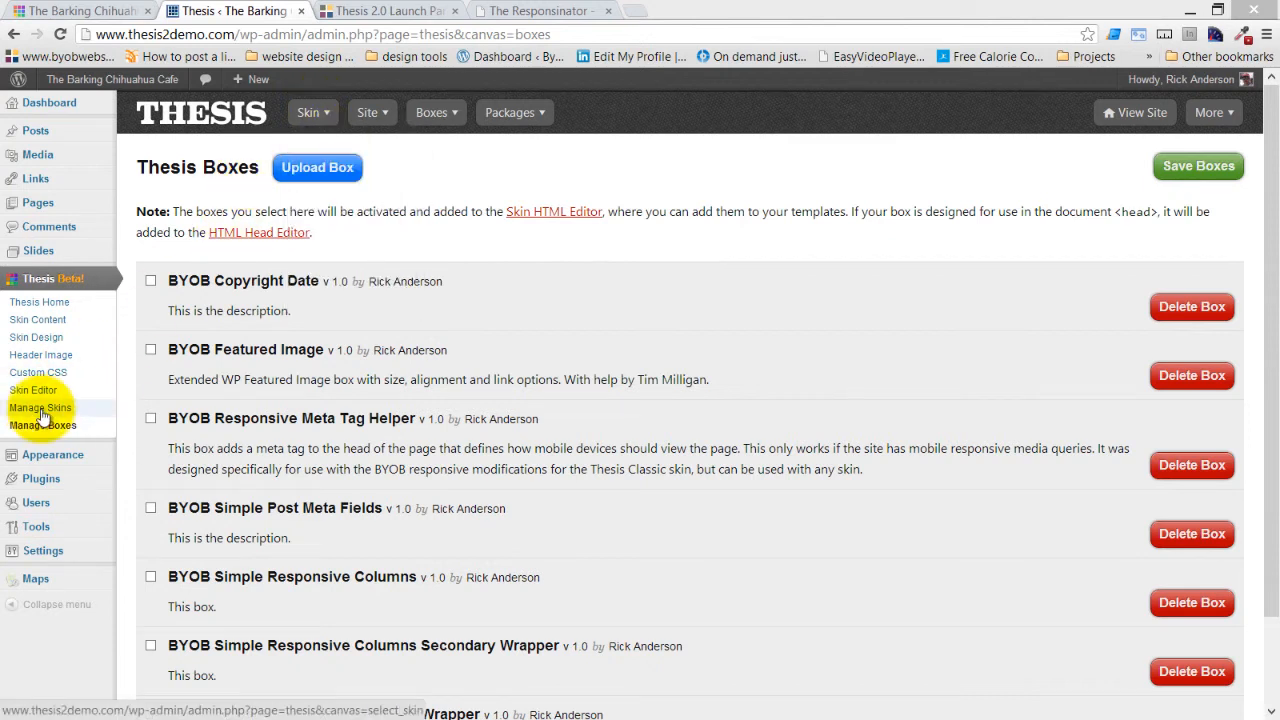
pyautogui.click(312, 112)
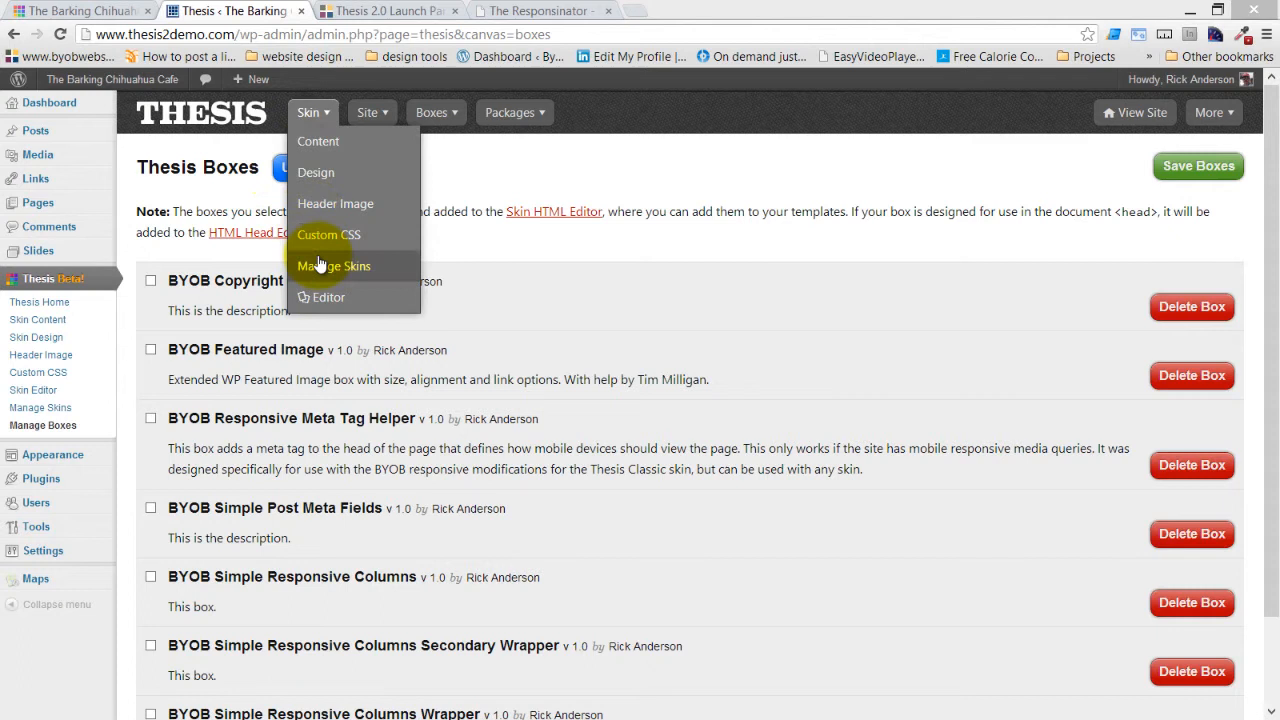
pyautogui.click(334, 264)
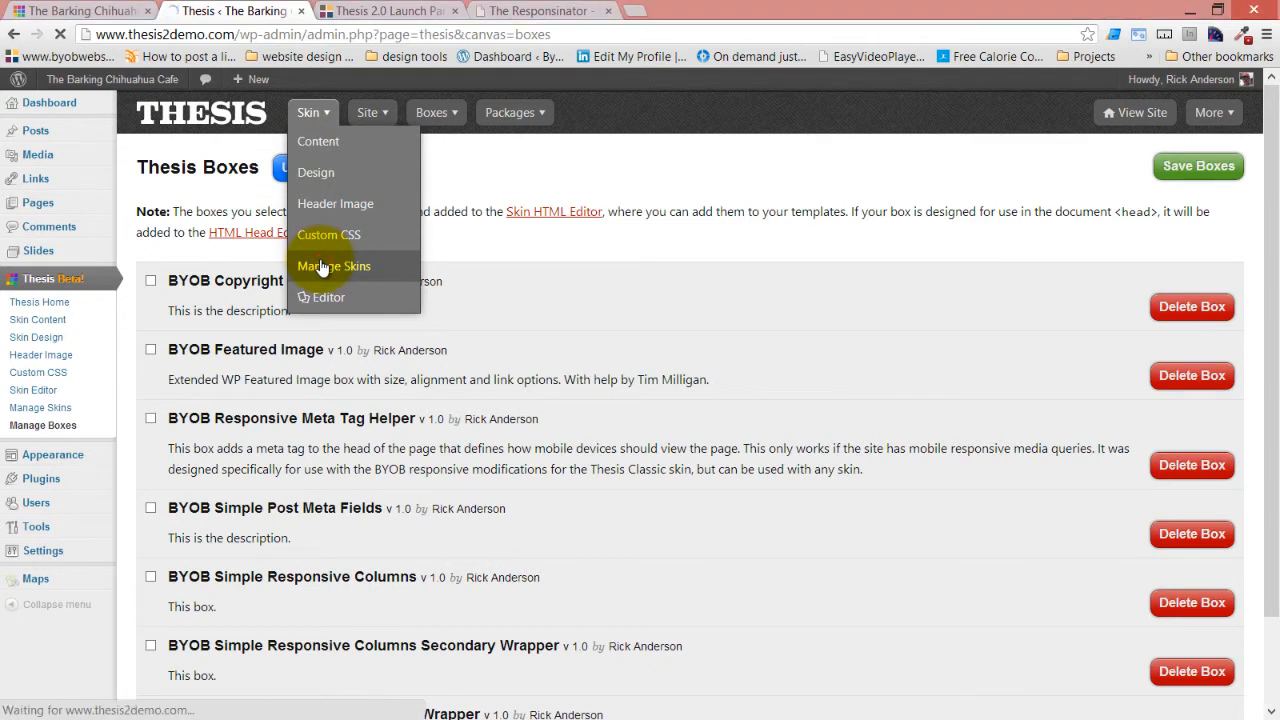
# Step: Activate Thesis Classic under Installed Skins, making it the current skin
pyautogui.click(332, 264)
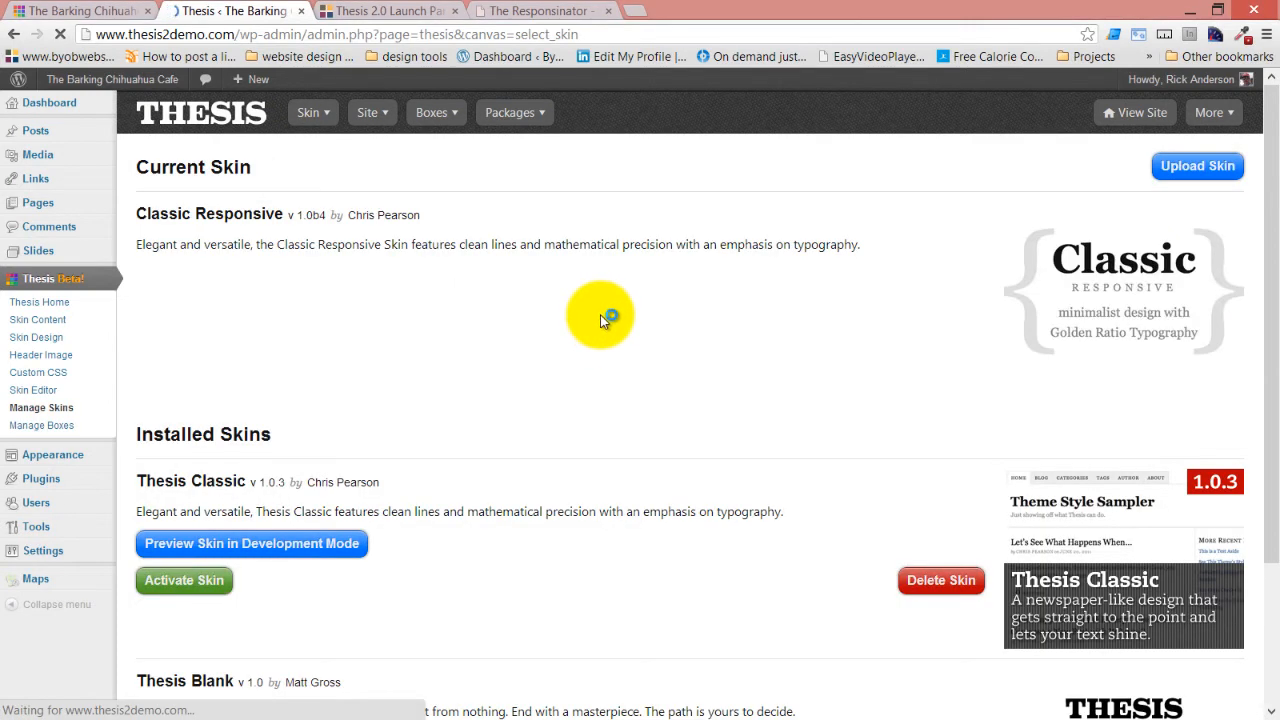
pyautogui.scroll(-3)
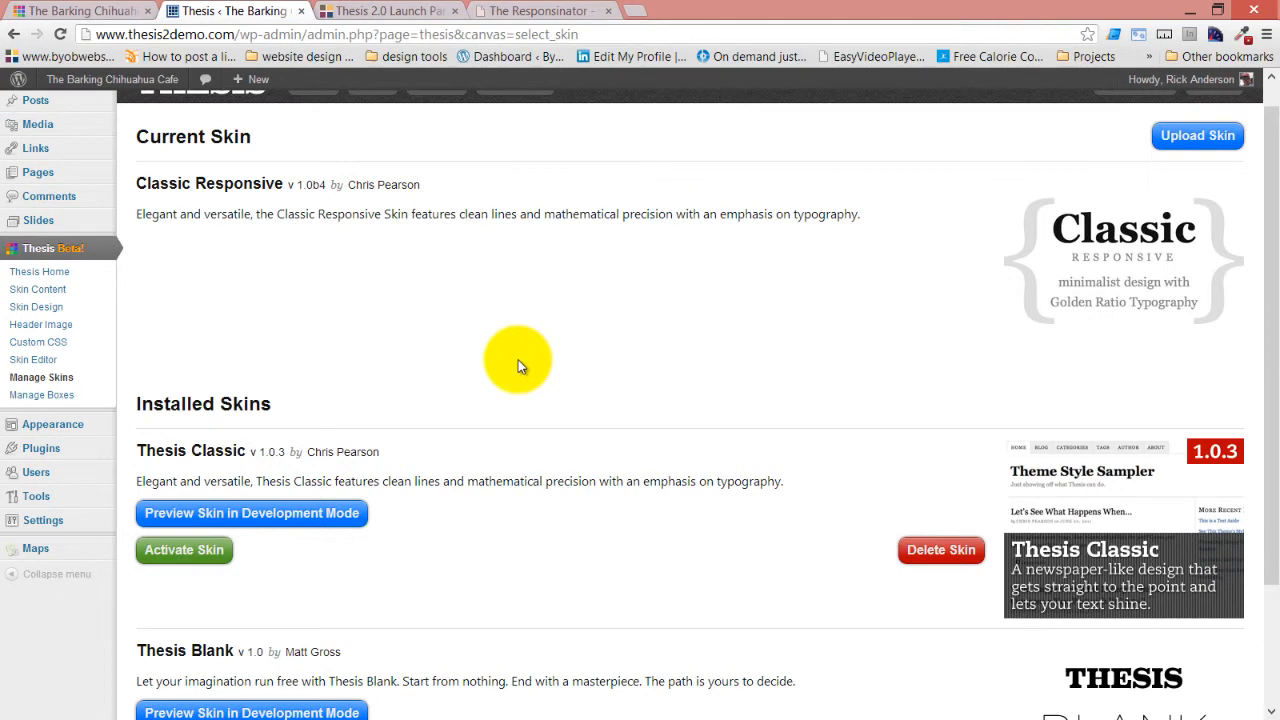
pyautogui.moveTo(524, 358)
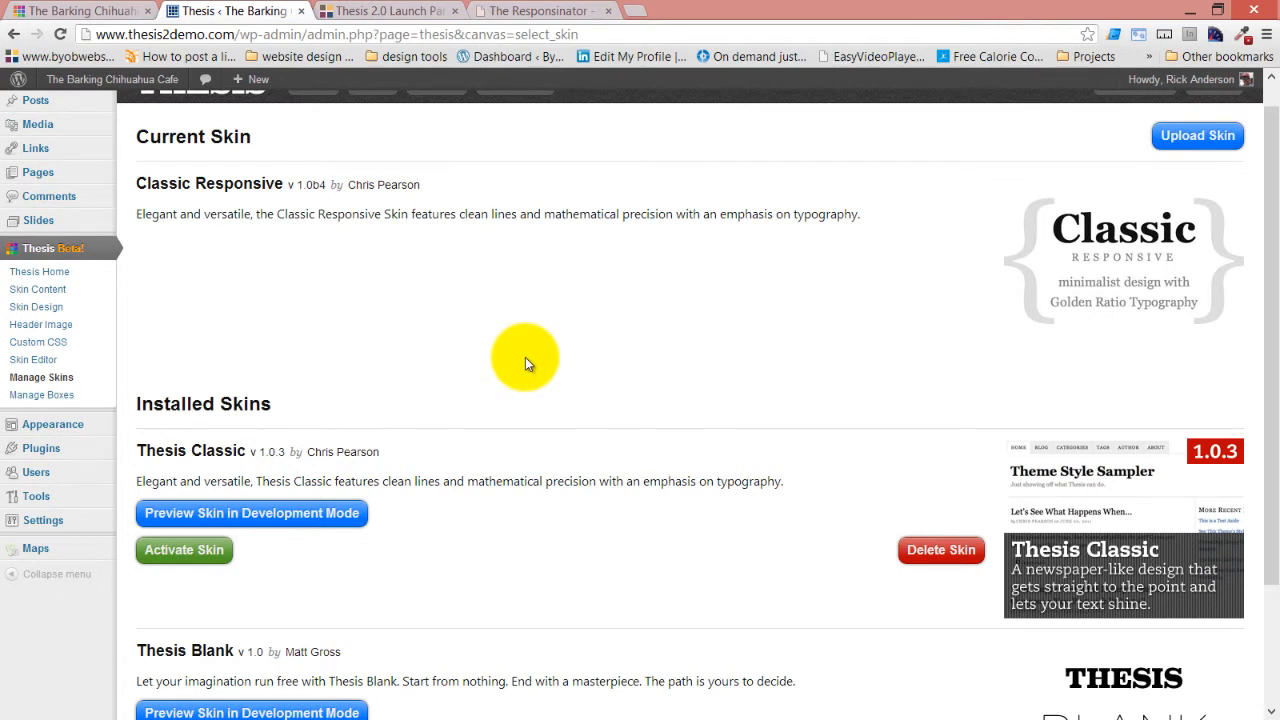
pyautogui.scroll(-3)
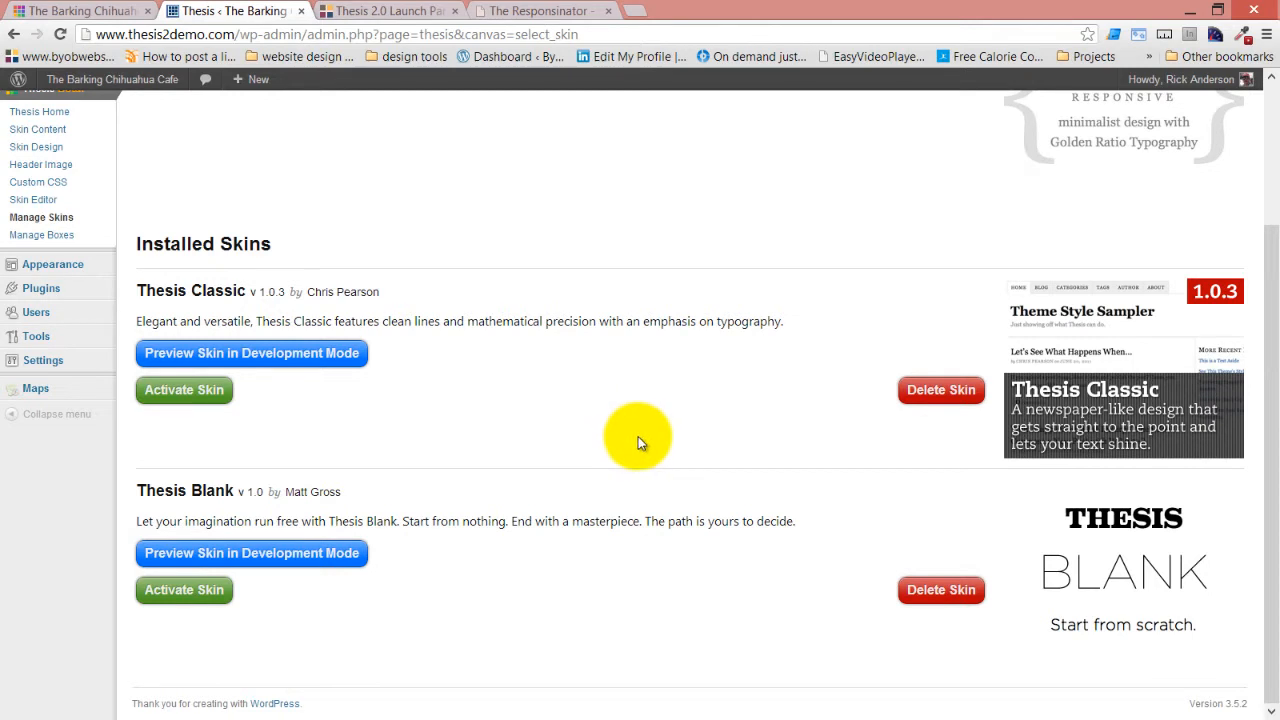
pyautogui.moveTo(718, 390)
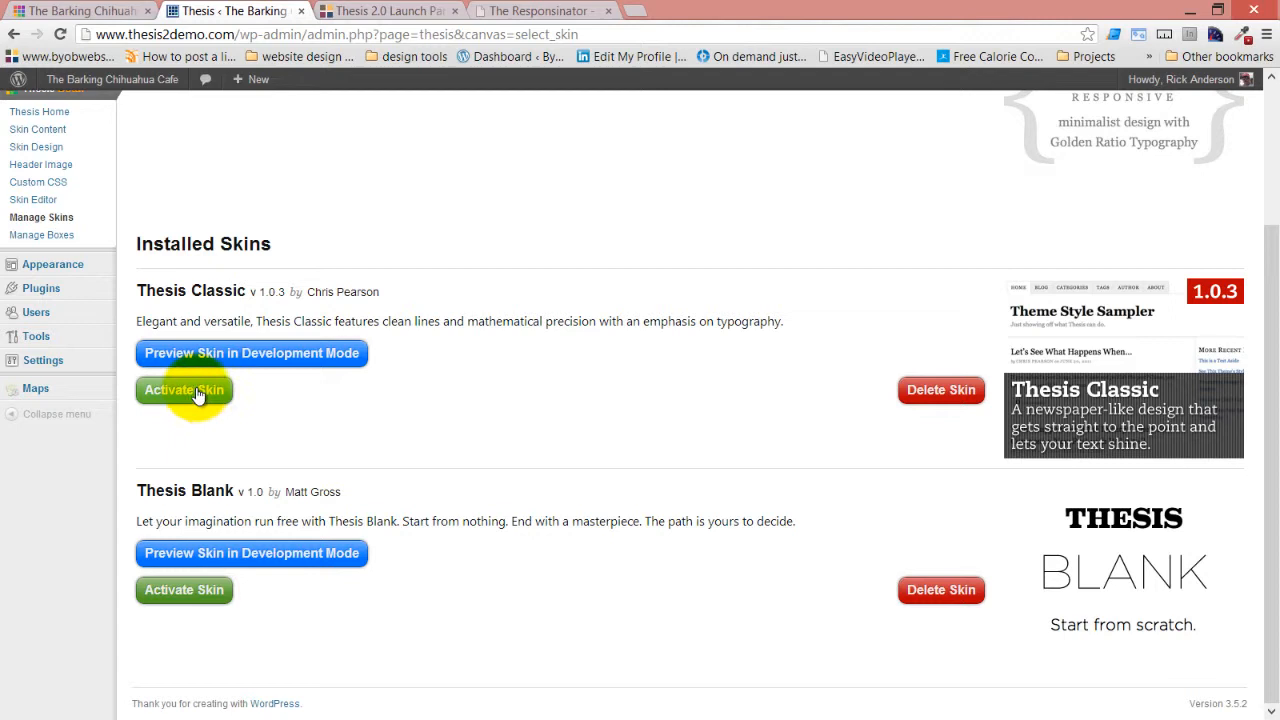
pyautogui.click(184, 390)
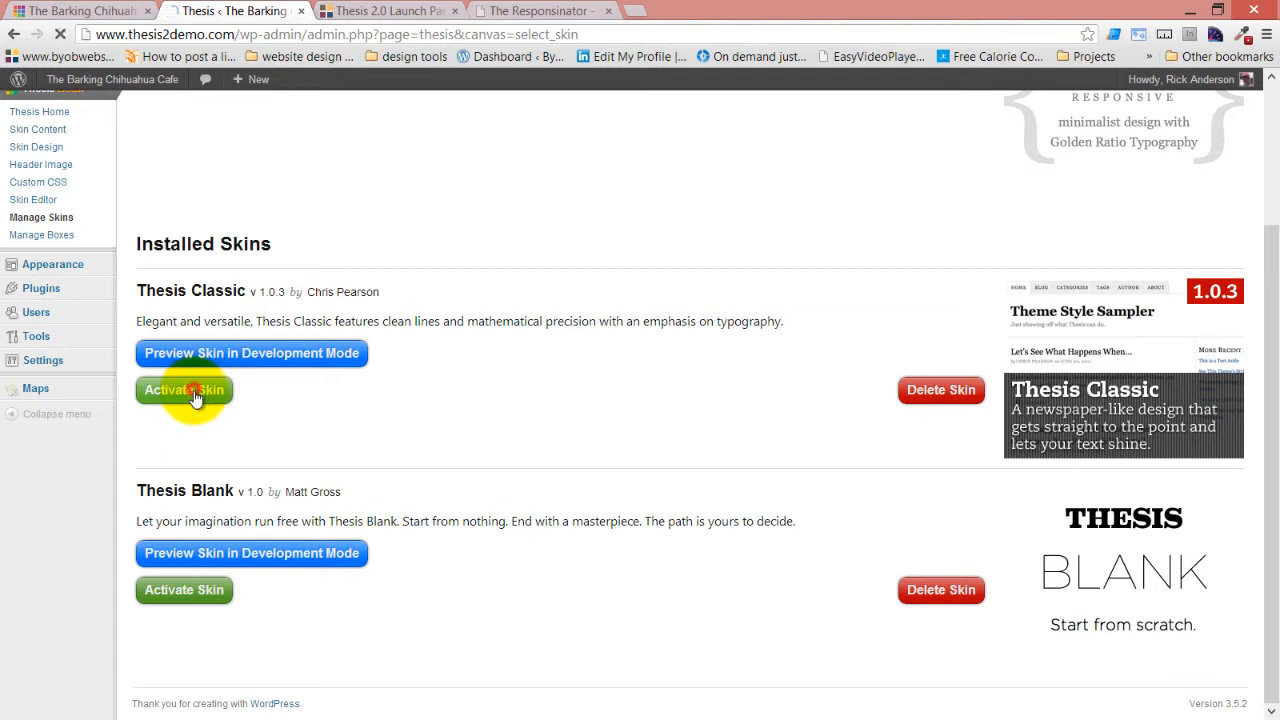
pyautogui.click(184, 390)
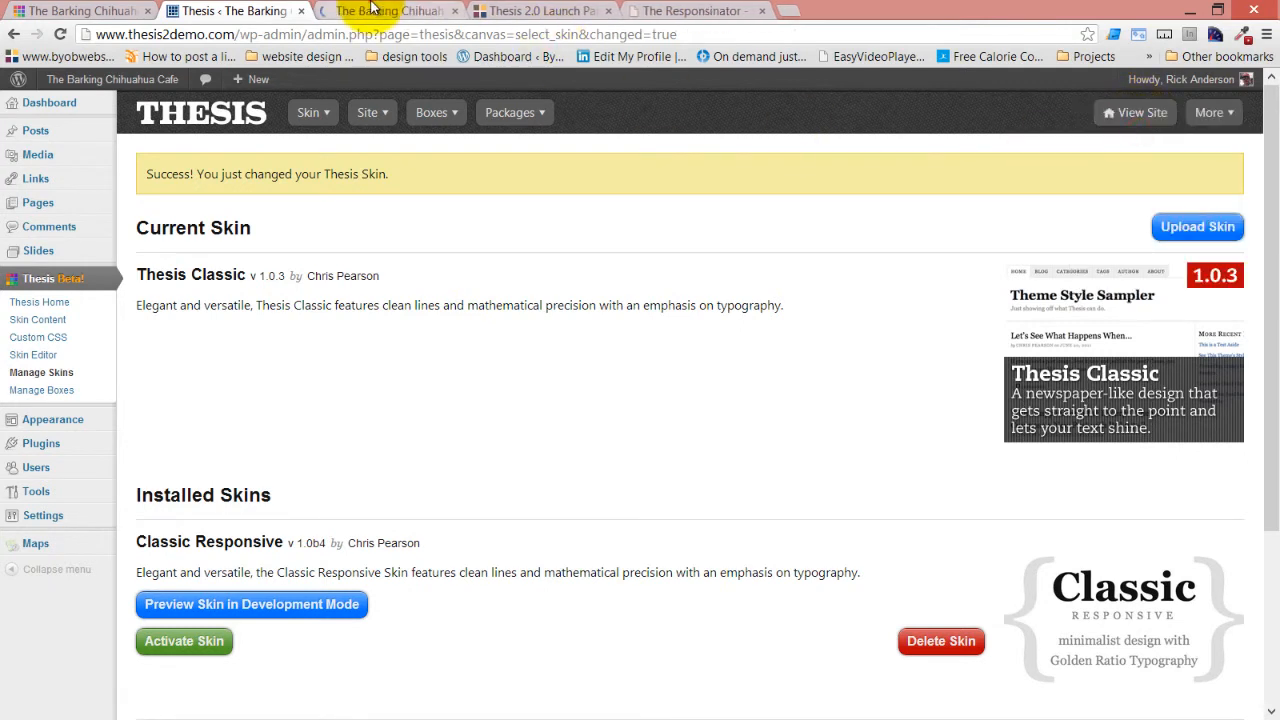
pyautogui.click(388, 12)
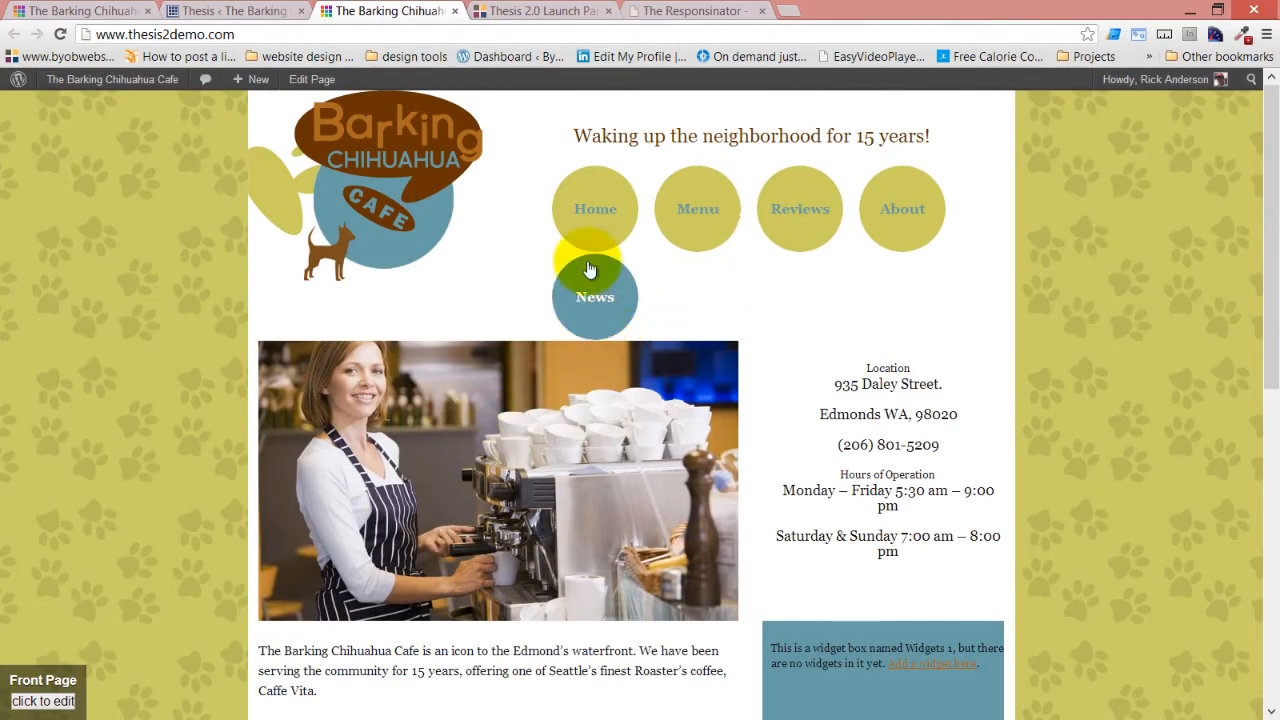
pyautogui.scroll(-3)
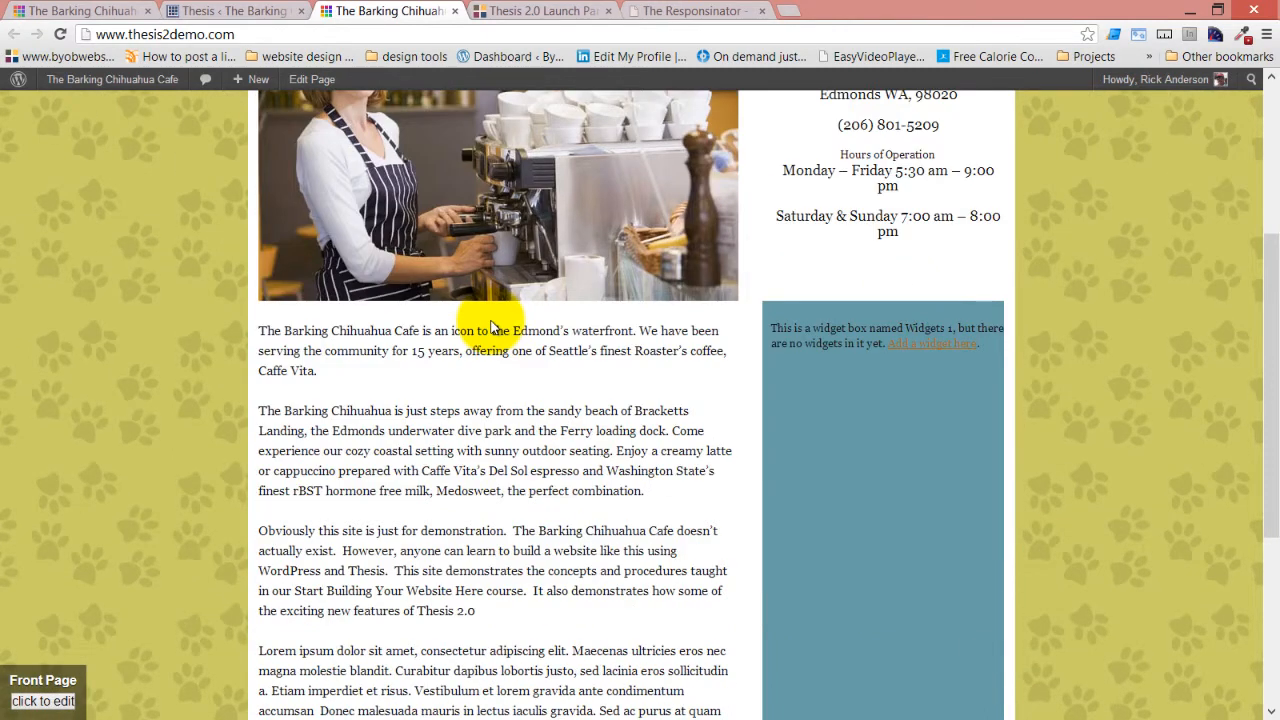
pyautogui.scroll(-3)
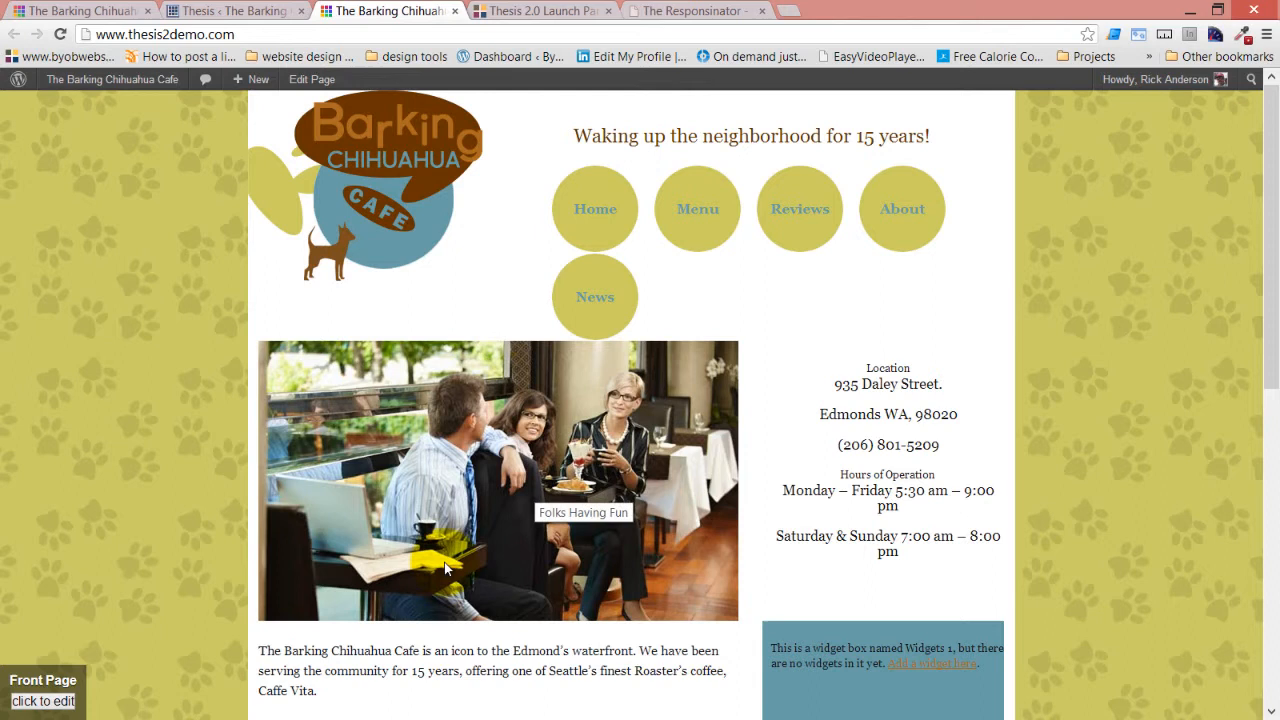
pyautogui.scroll(-3)
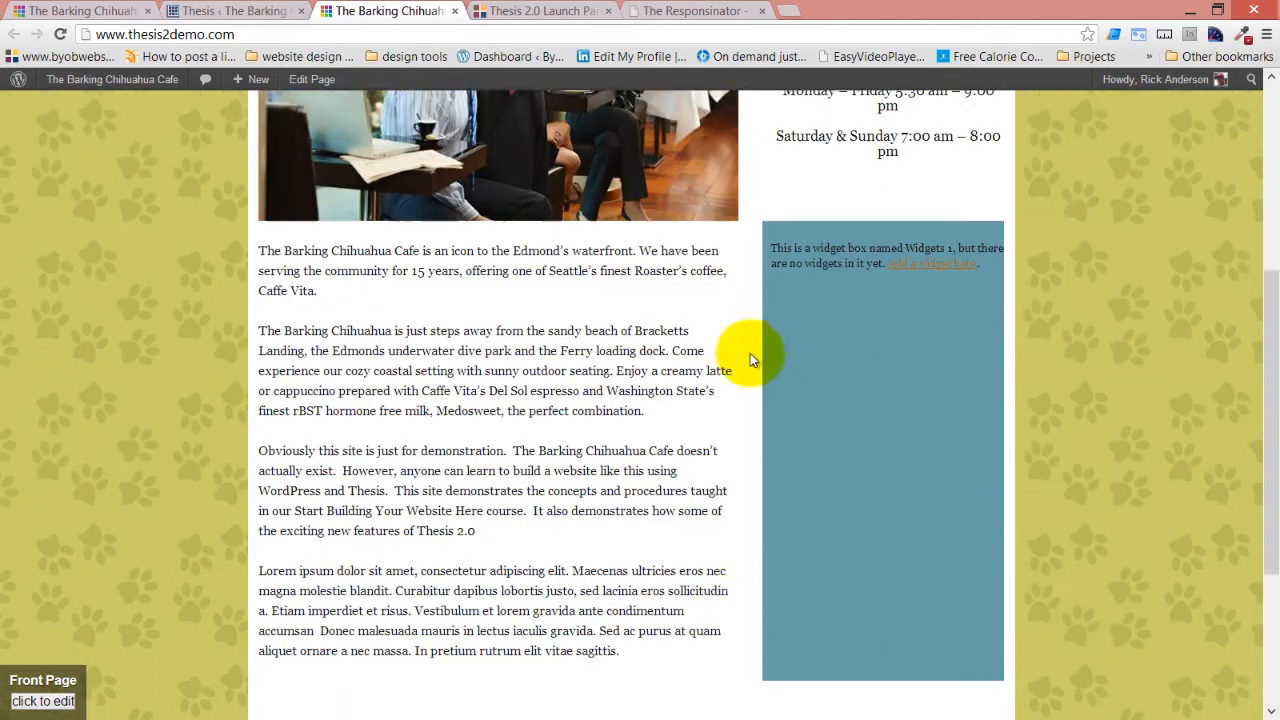
pyautogui.scroll(3)
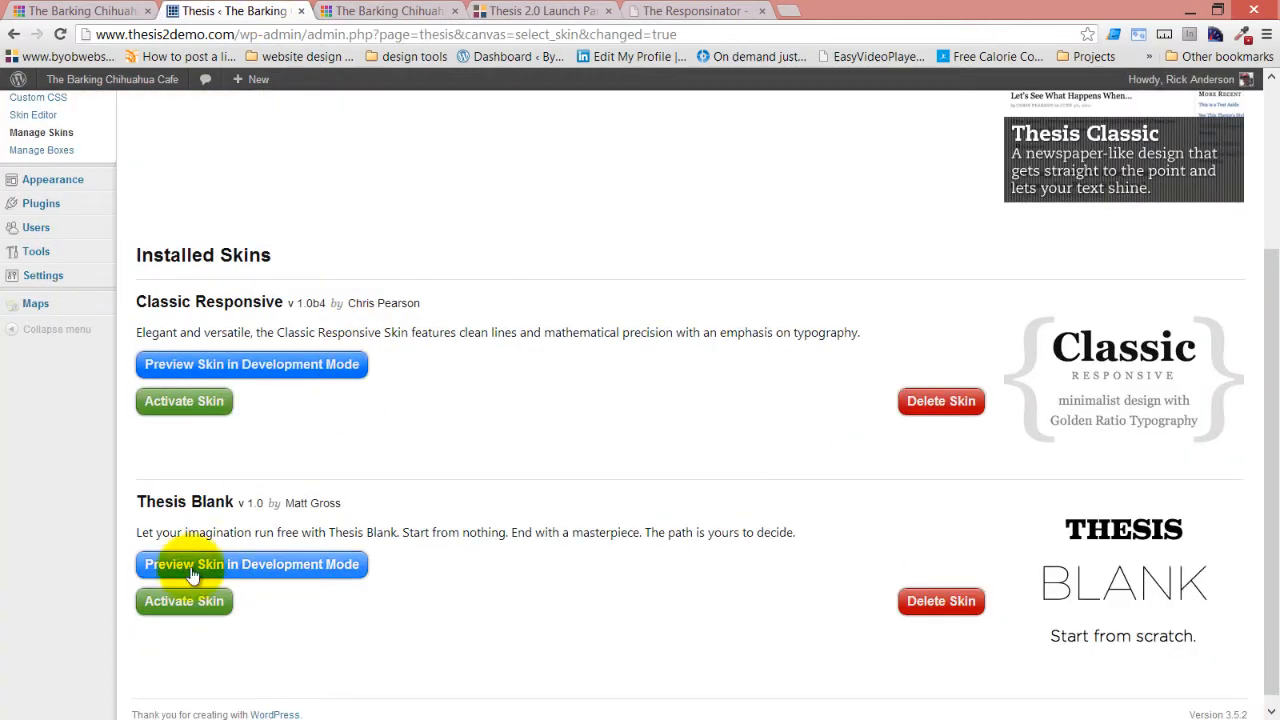
# Step: Activate Classic Responsive again and view the cafe website's front page
pyautogui.click(252, 564)
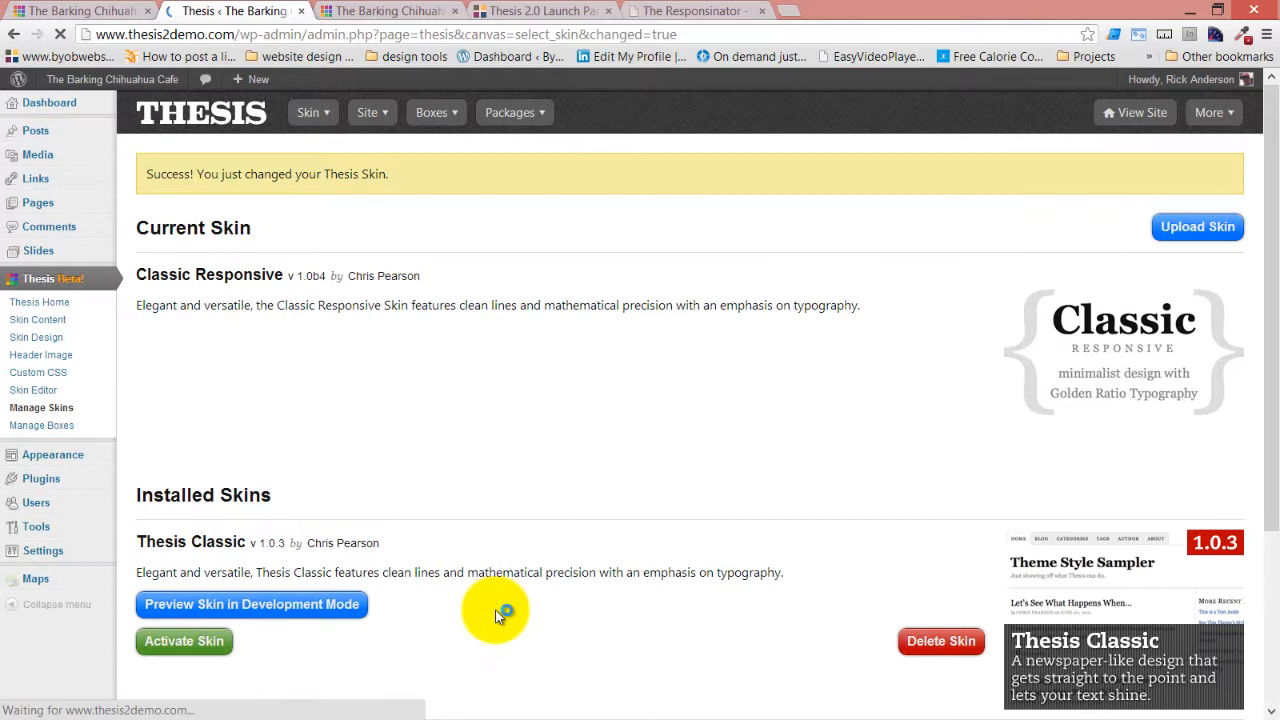
pyautogui.scroll(-3)
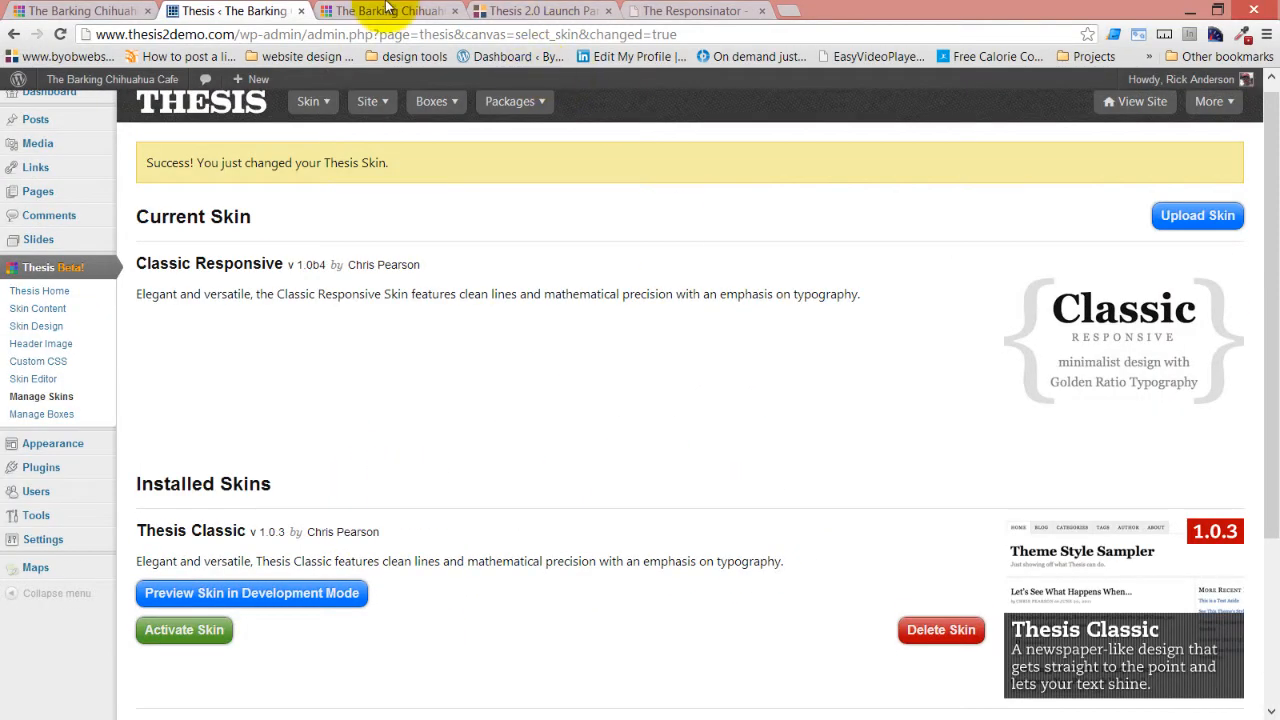
pyautogui.click(390, 12)
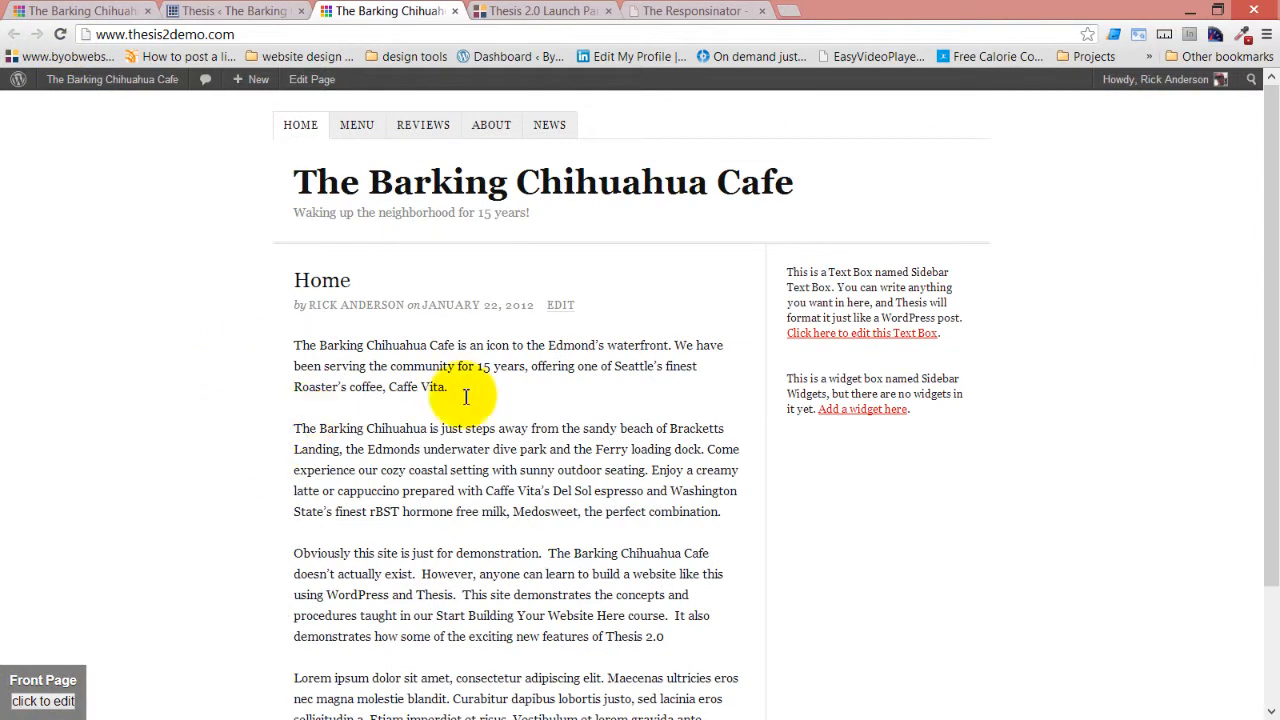
pyautogui.moveTo(416, 362)
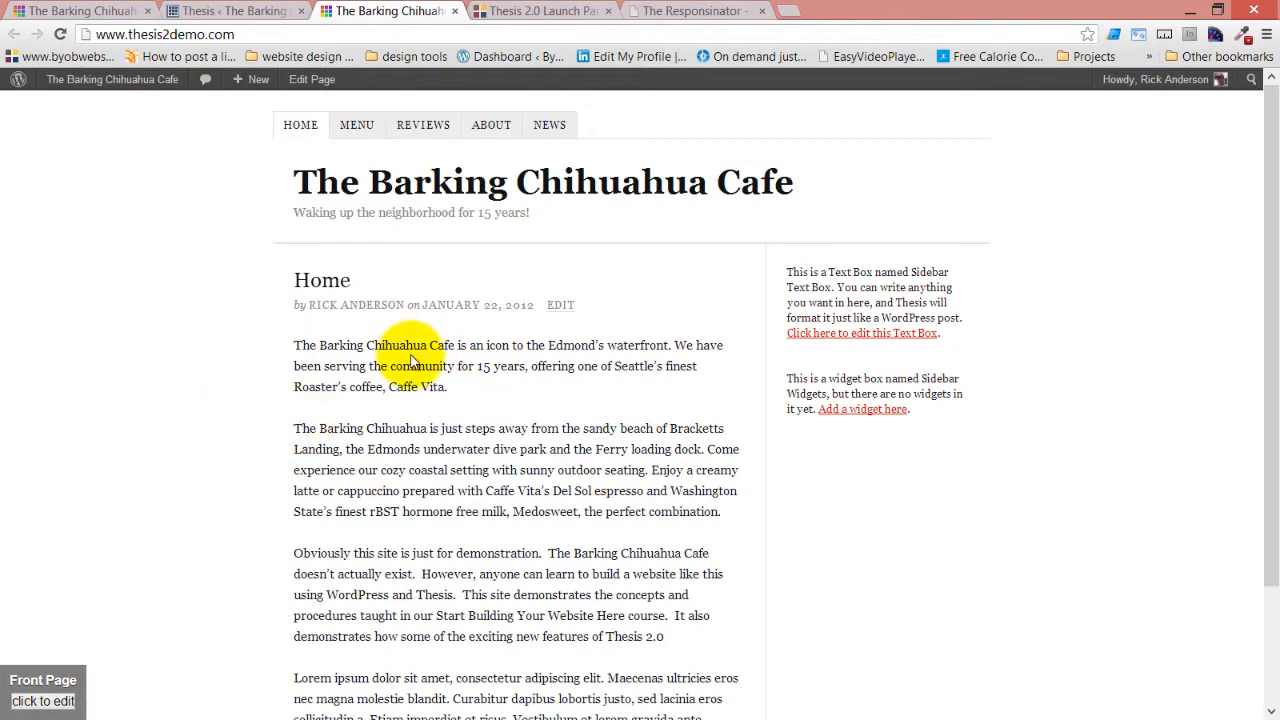